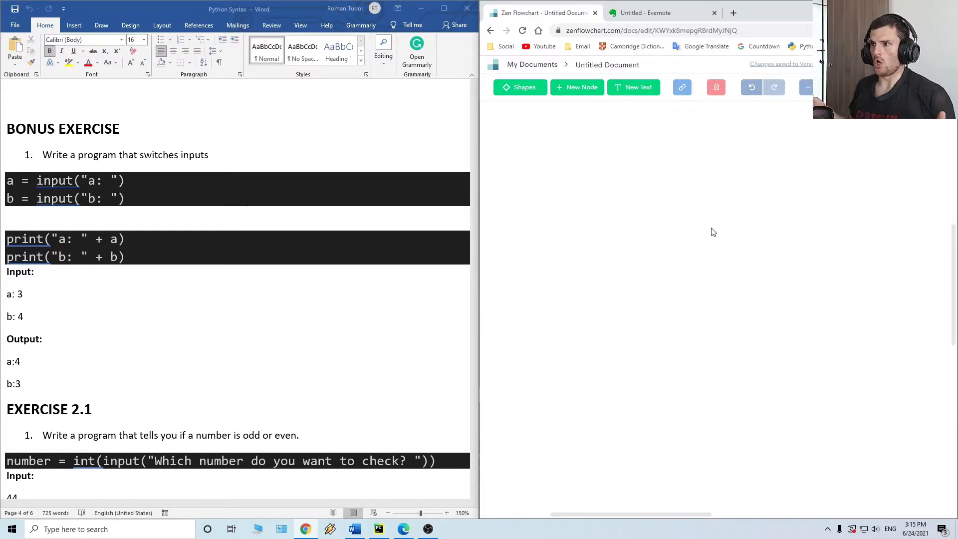
mouse_move(664, 298)
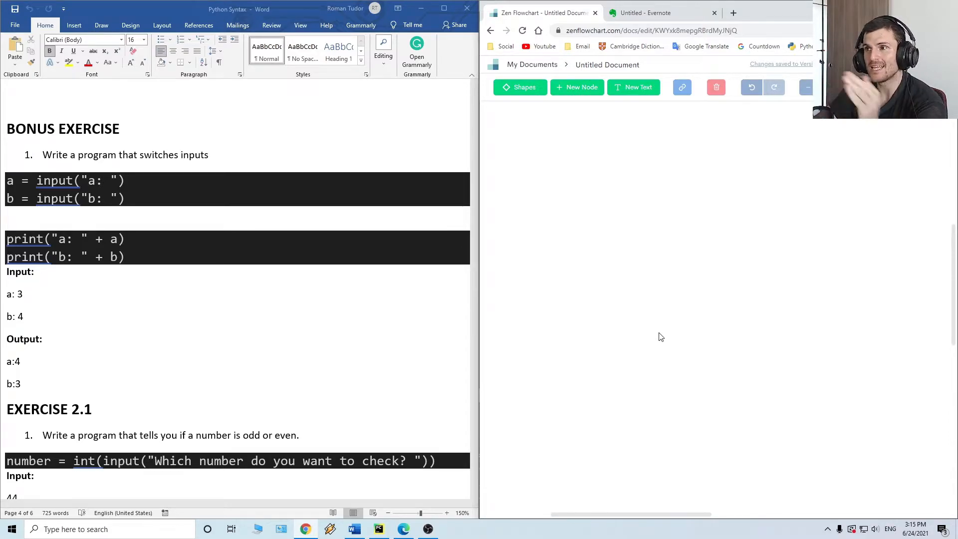
mouse_move(657, 154)
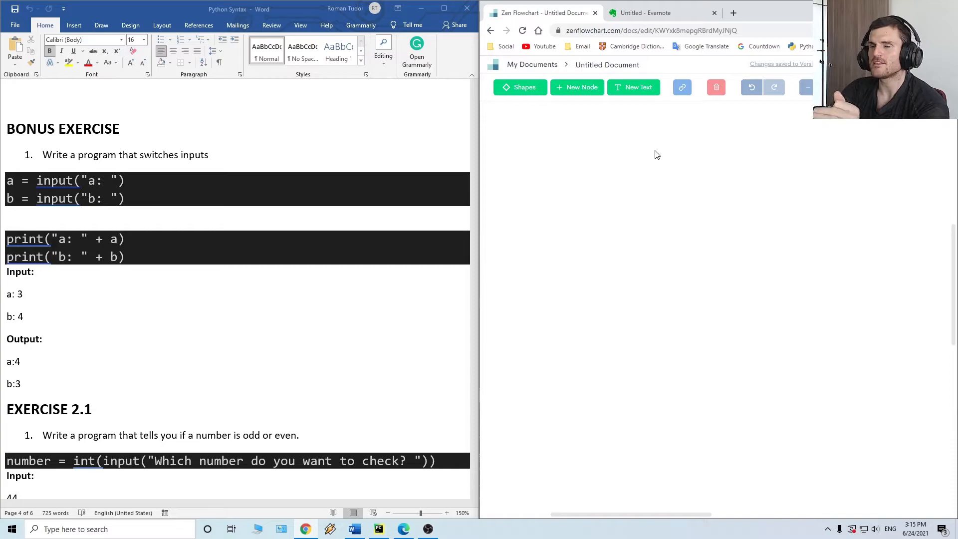
Switch from the empty flowchart to the blank untitled Evernote note.
click(649, 13)
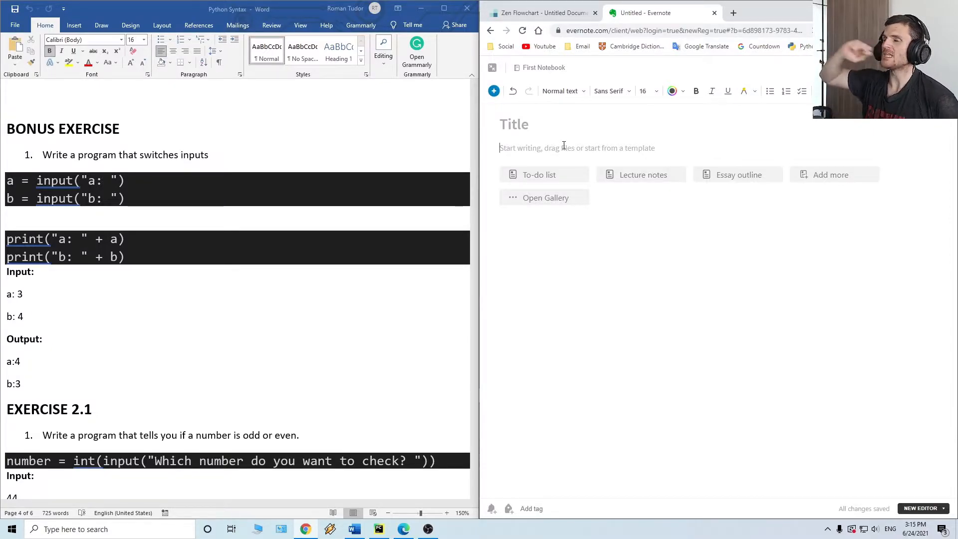
Leave the note body empty and return to the Zen Flowchart document.
click(379, 529)
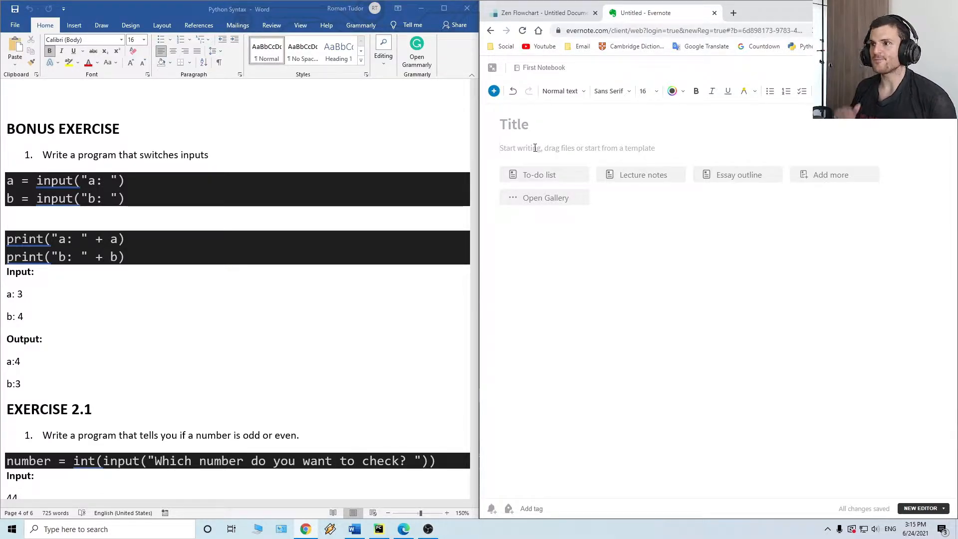
click(543, 13)
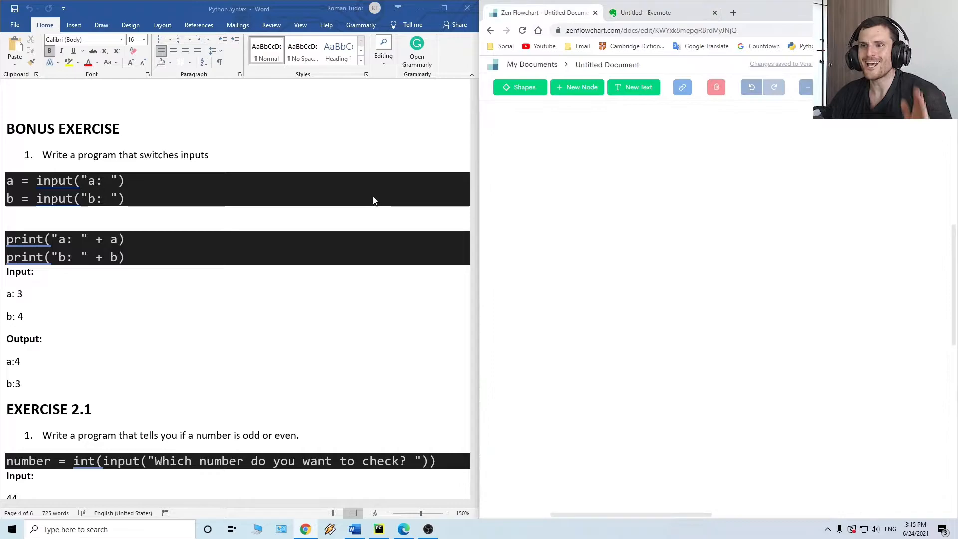
Scroll down through the Word exercise sheet to the bonus exercise output lines.
scroll(down, 3)
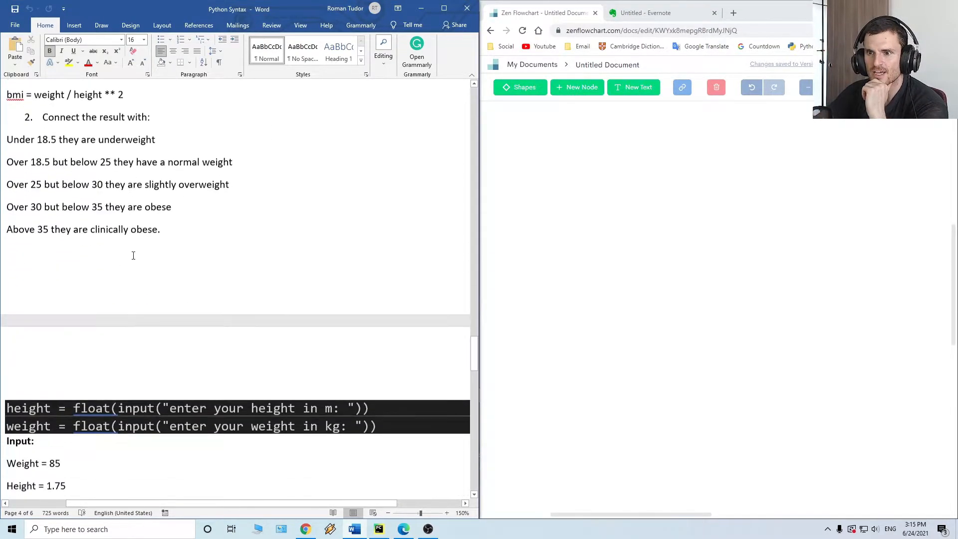
scroll(down, 3)
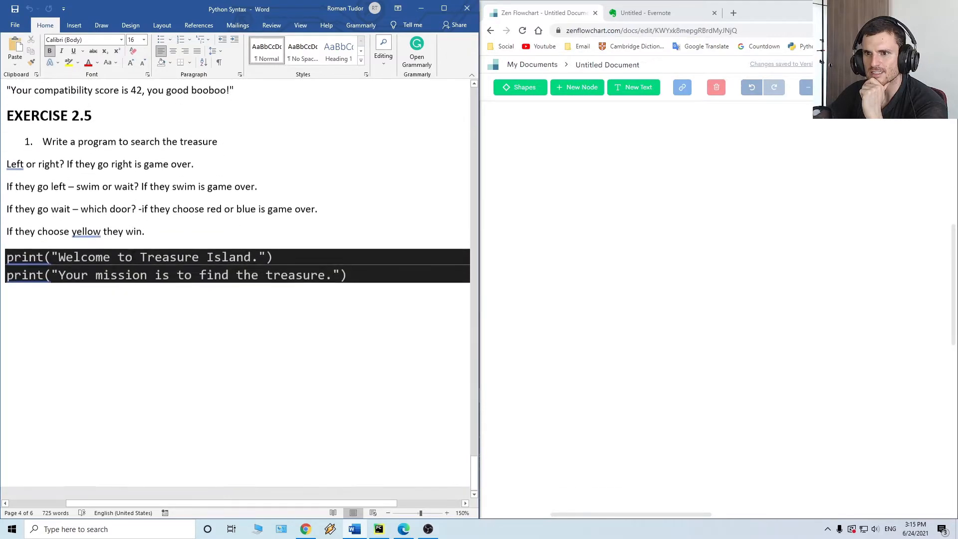
scroll(down, 3)
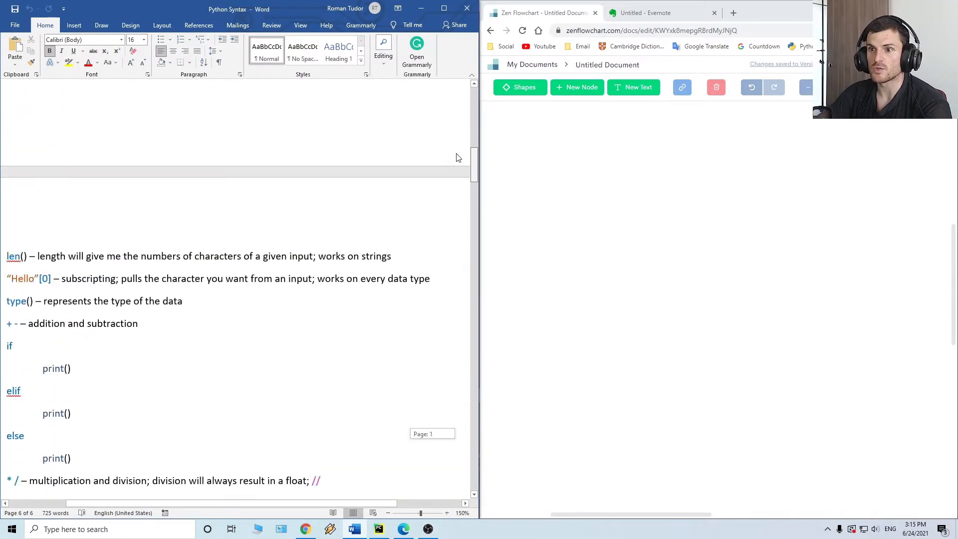
scroll(down, 3)
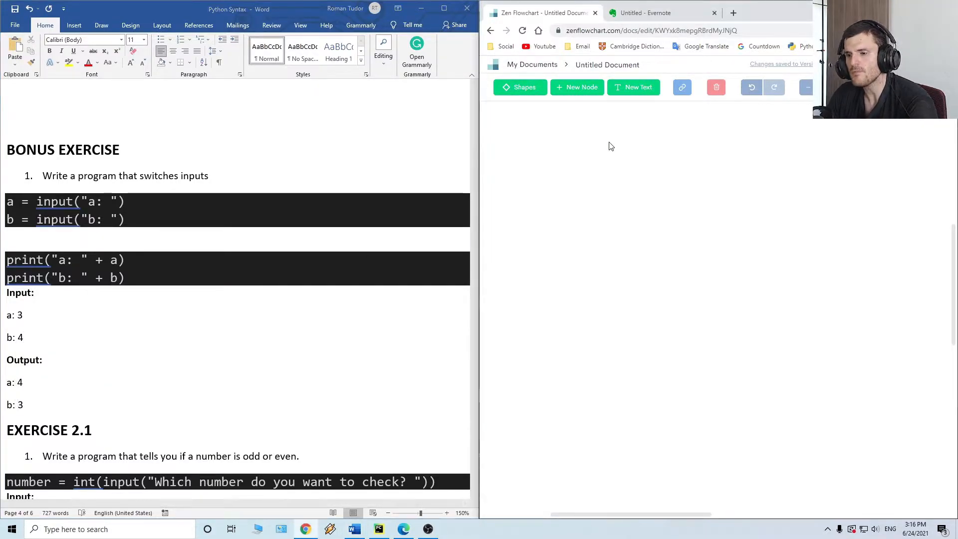
mouse_move(519, 286)
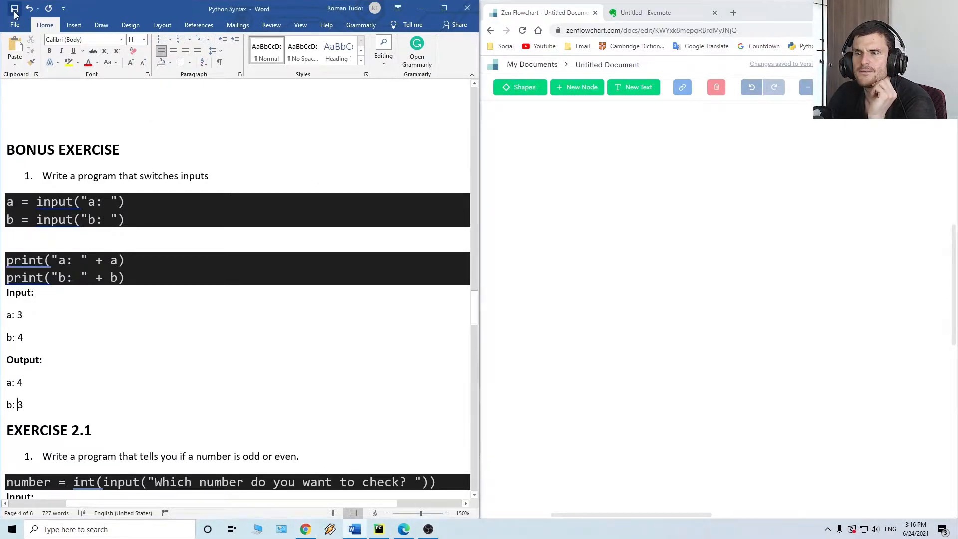
mouse_move(16, 8)
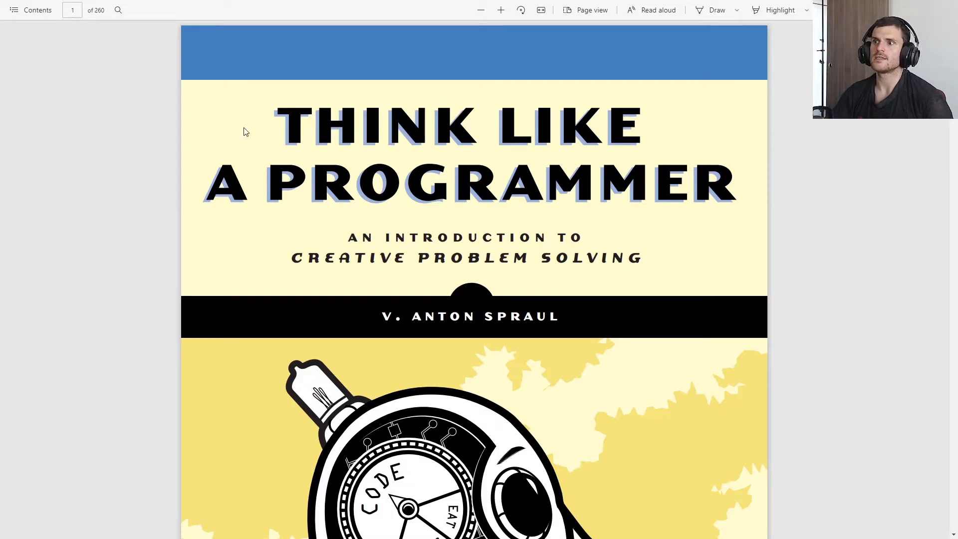
mouse_move(603, 228)
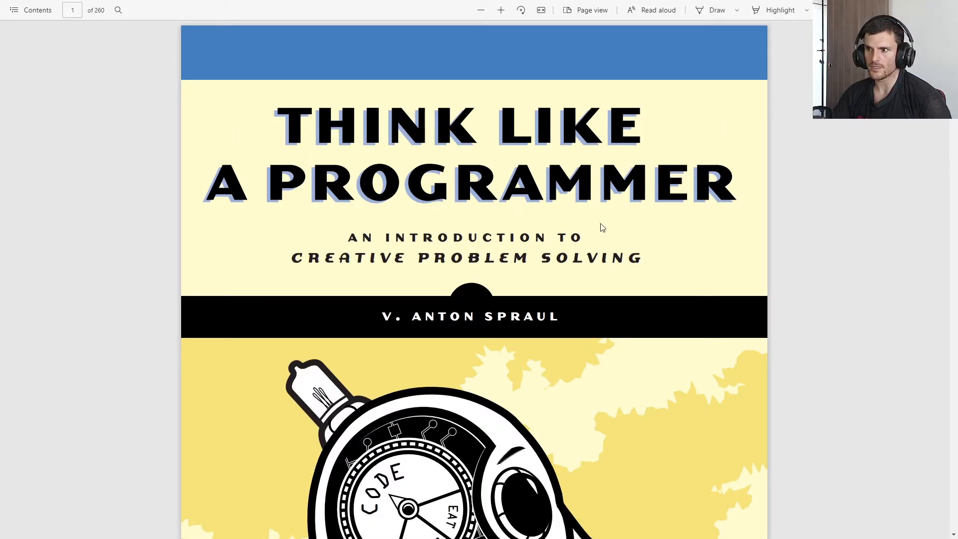
mouse_move(619, 281)
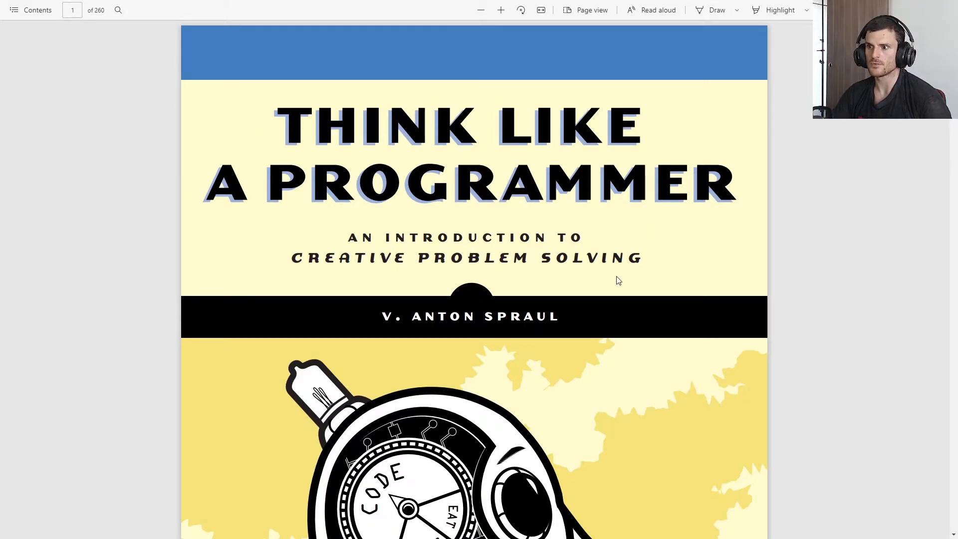
Scroll the PDF to the fox, goose and corn riddle on page 23.
scroll(down, 3)
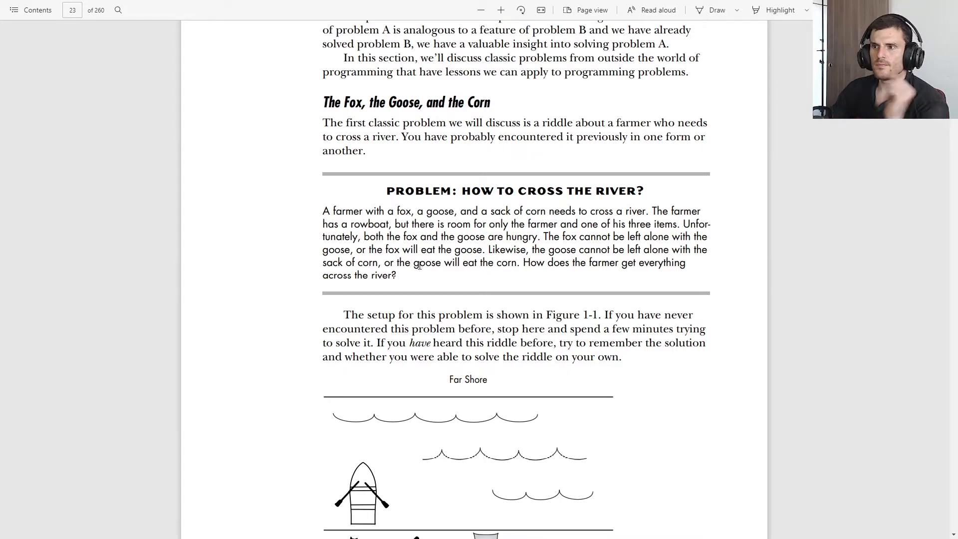
Scroll through the river-crossing problem text and its Figure 1-1 diagram.
scroll(down, 3)
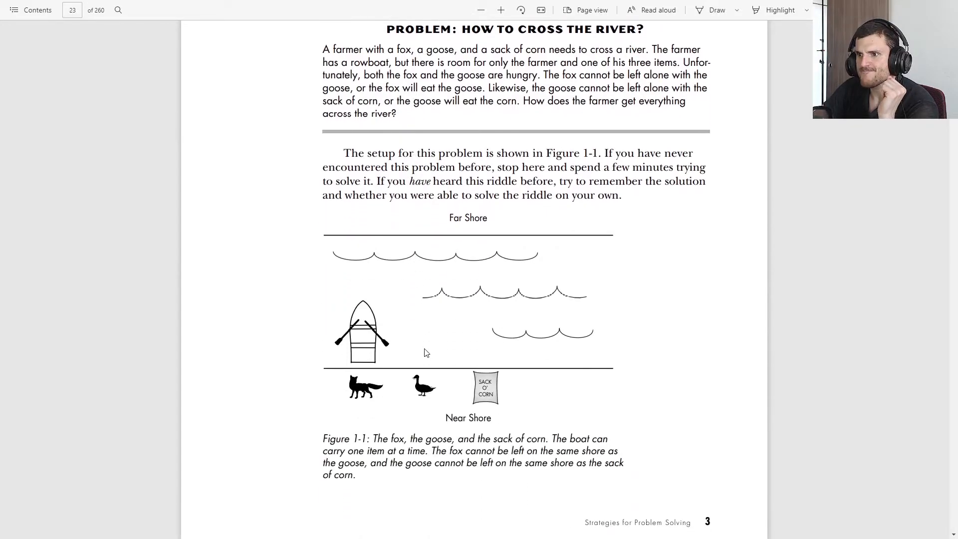
mouse_move(427, 349)
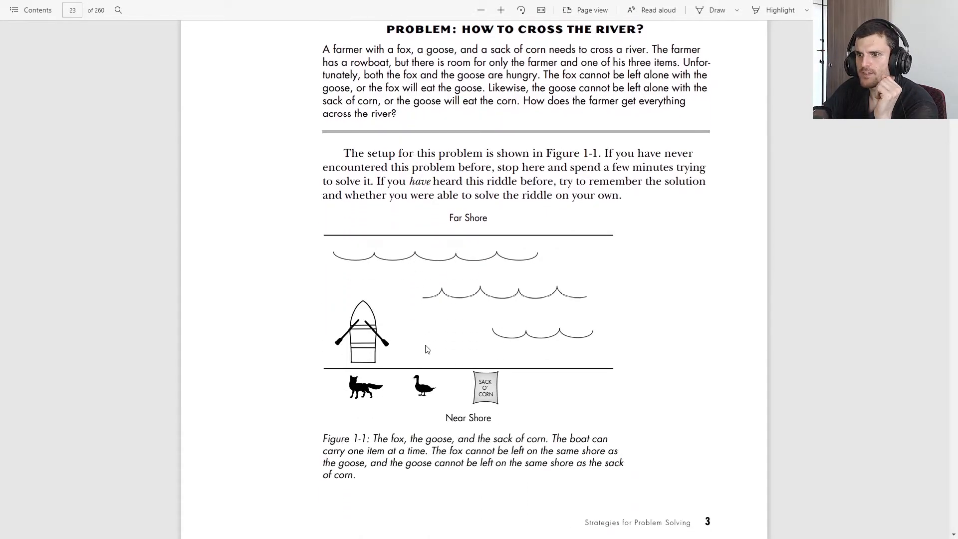
scroll(up, 3)
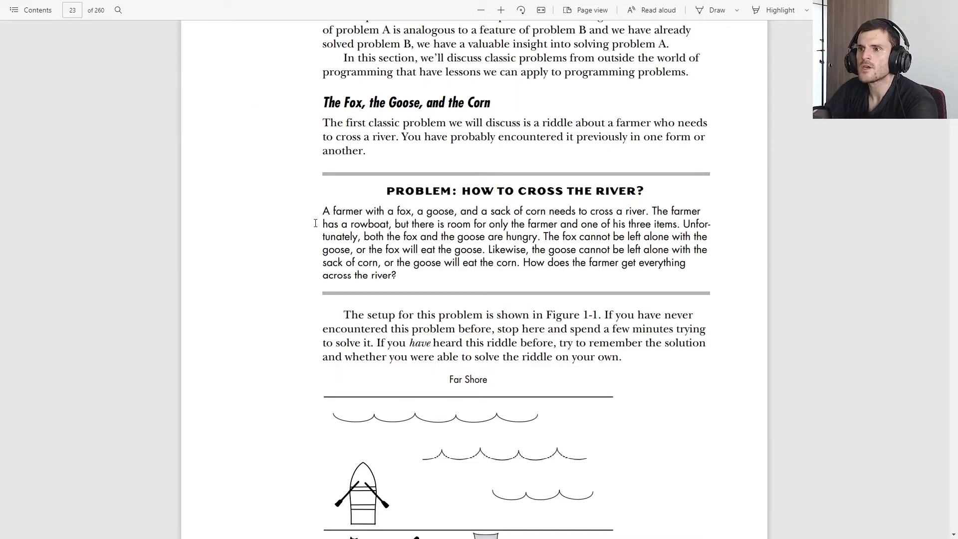
scroll(down, 3)
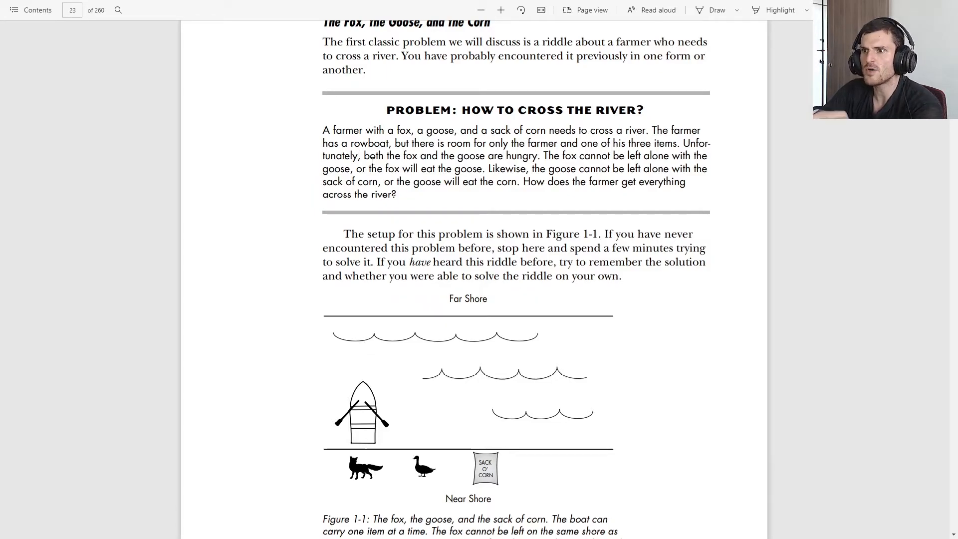
mouse_move(366, 439)
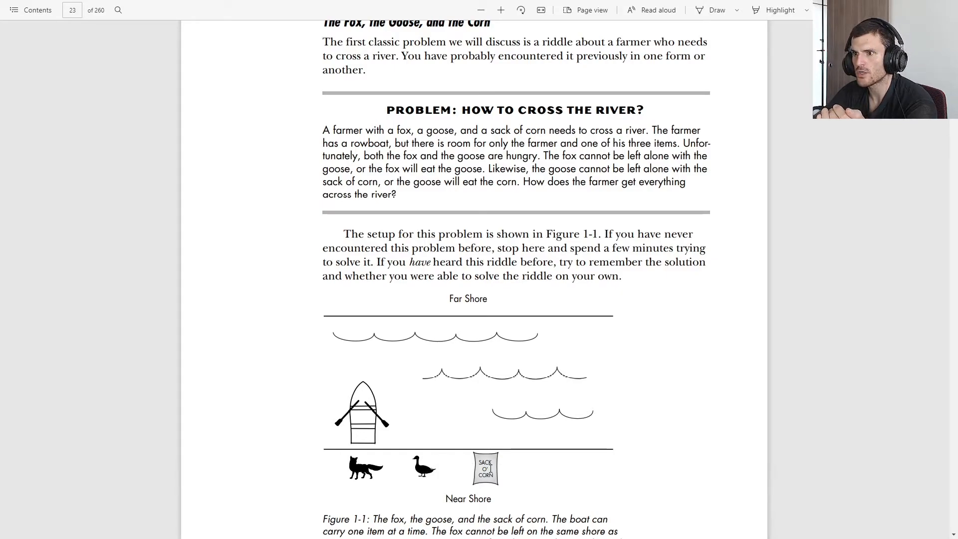
mouse_move(435, 497)
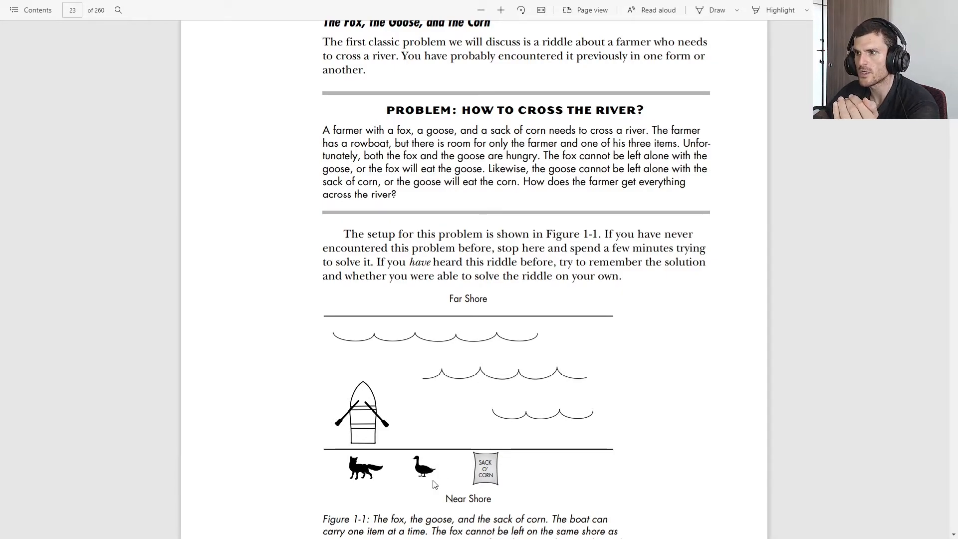
mouse_move(434, 476)
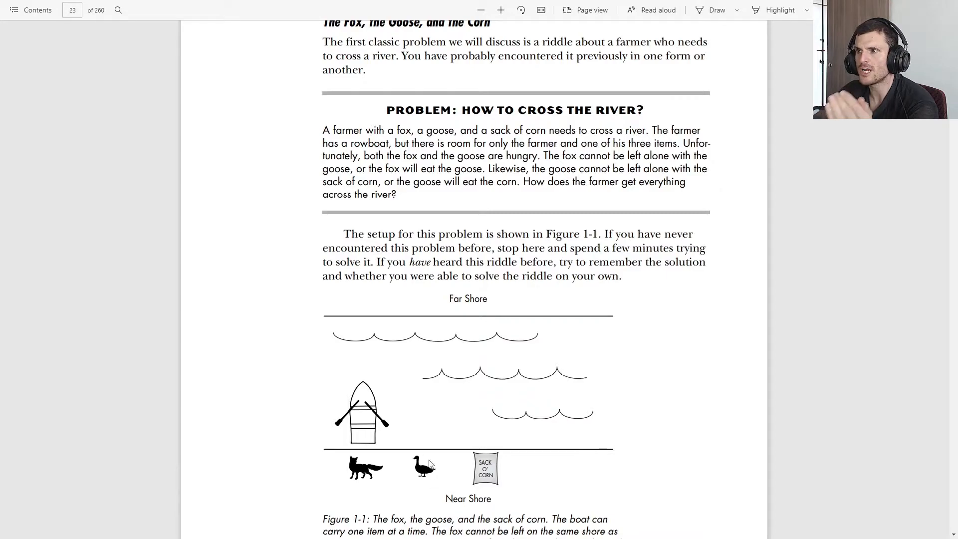
mouse_move(345, 407)
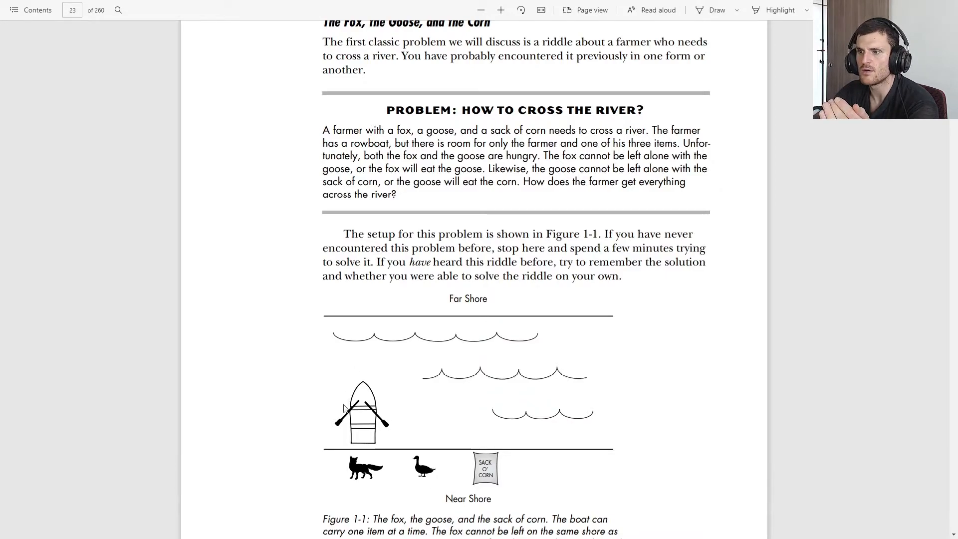
mouse_move(361, 430)
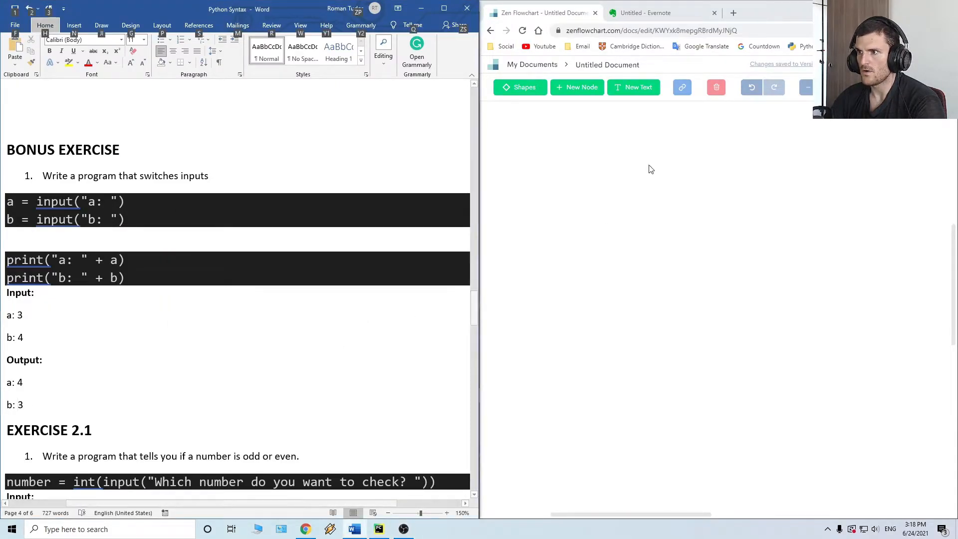
mouse_move(645, 204)
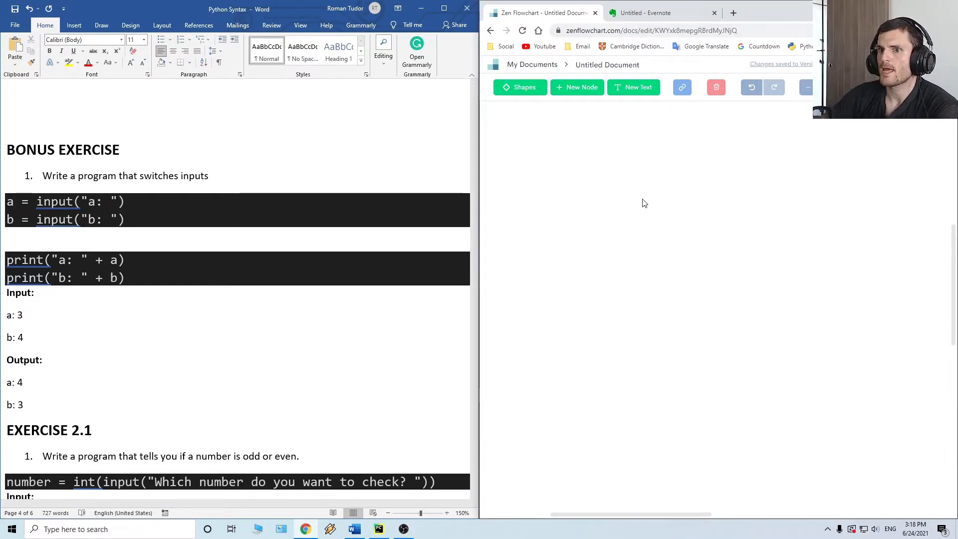
Insert a Terminal shape on the canvas and label it Start.
click(520, 86)
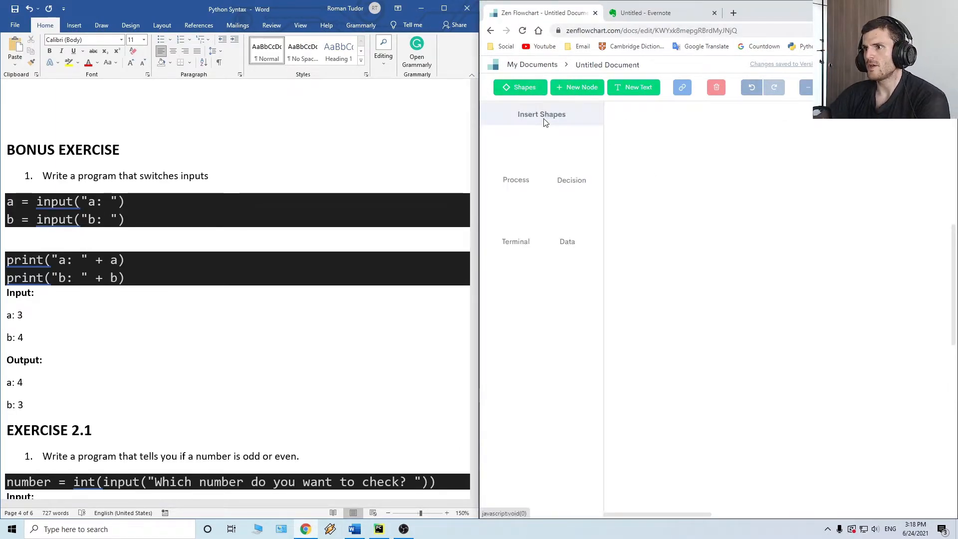
click(577, 86)
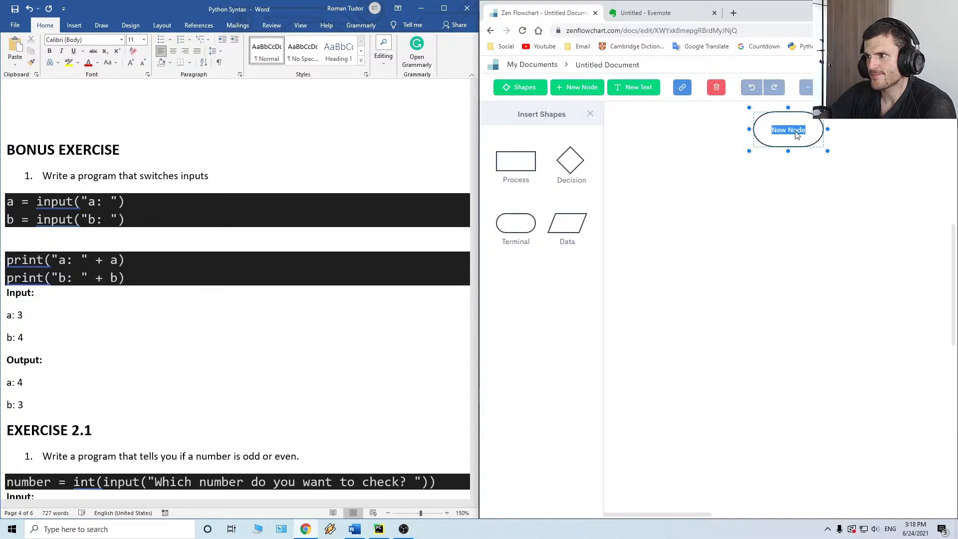
text(Start)
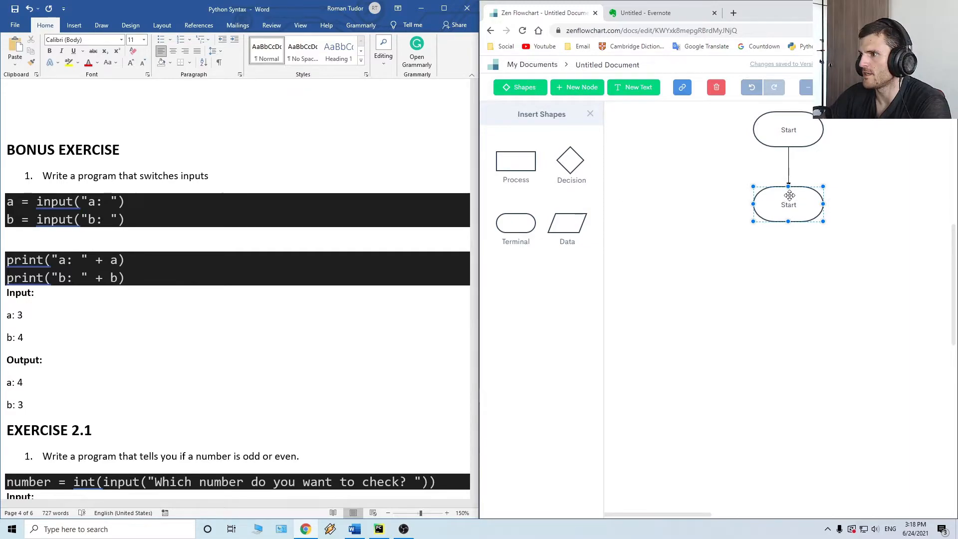
mouse_move(515, 222)
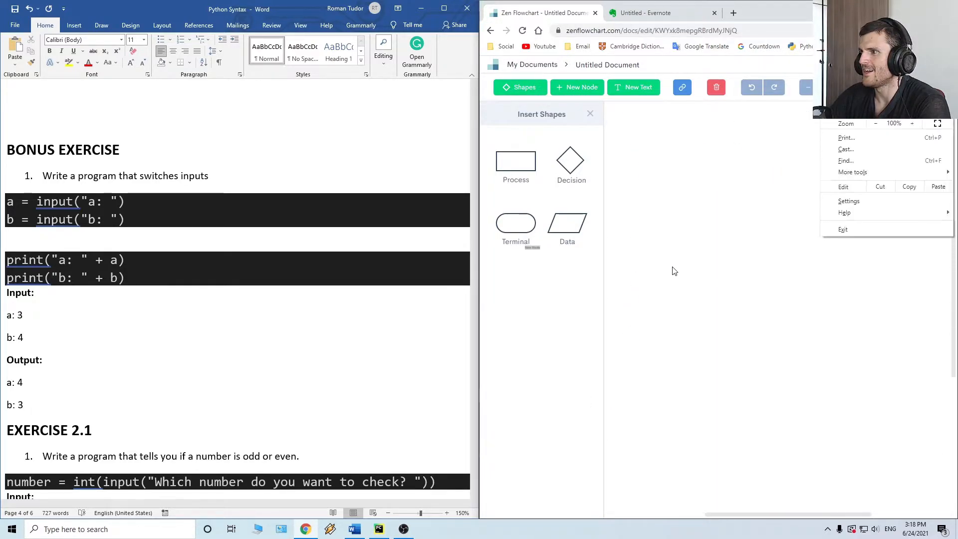
Add a Process node linked from Start and drag it into line beneath Start.
click(675, 272)
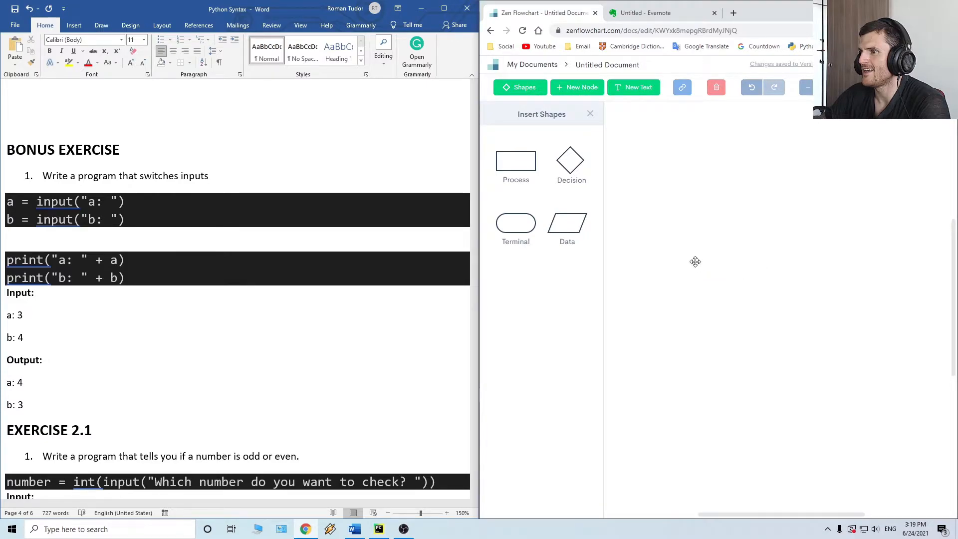
mouse_move(677, 249)
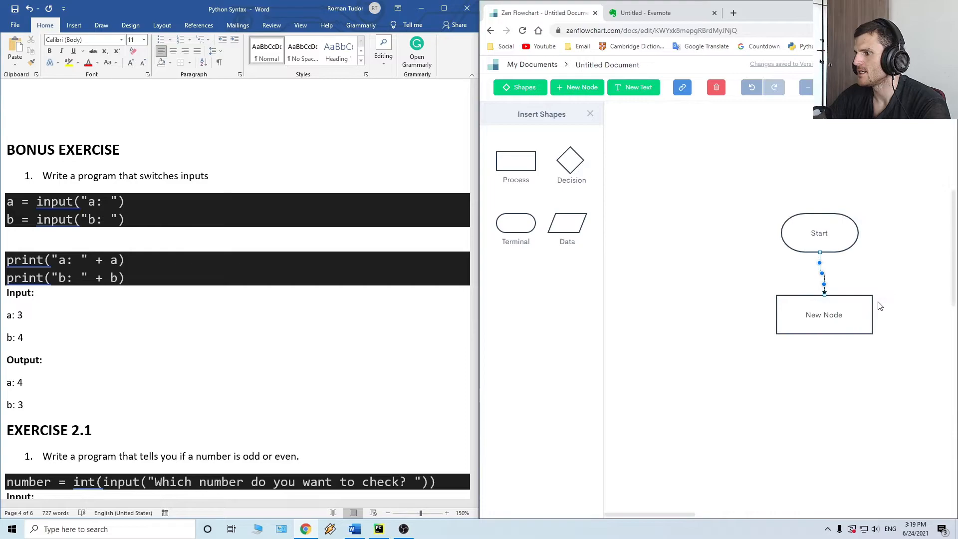
drag(819, 233, 723, 178)
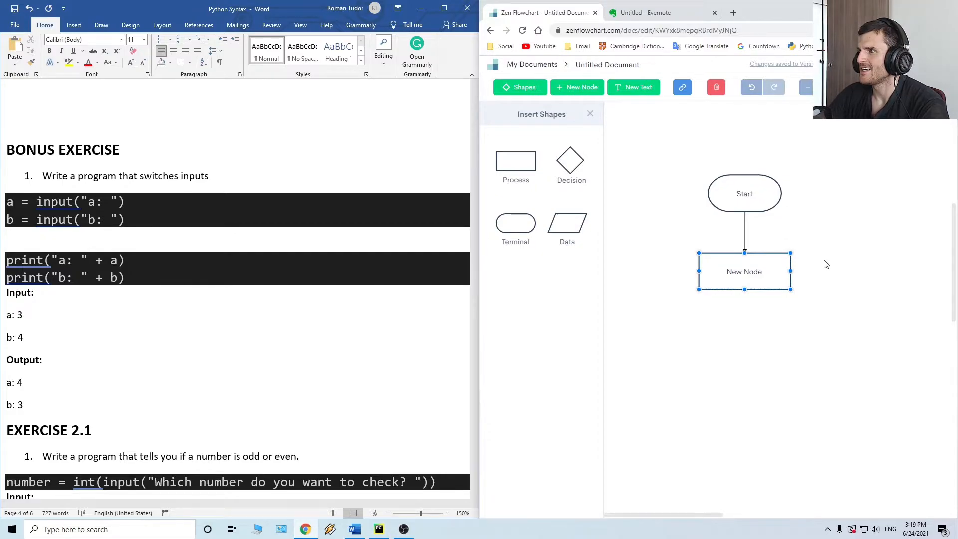
Label the process box under Start 'input for a and b'.
double_click(745, 272)
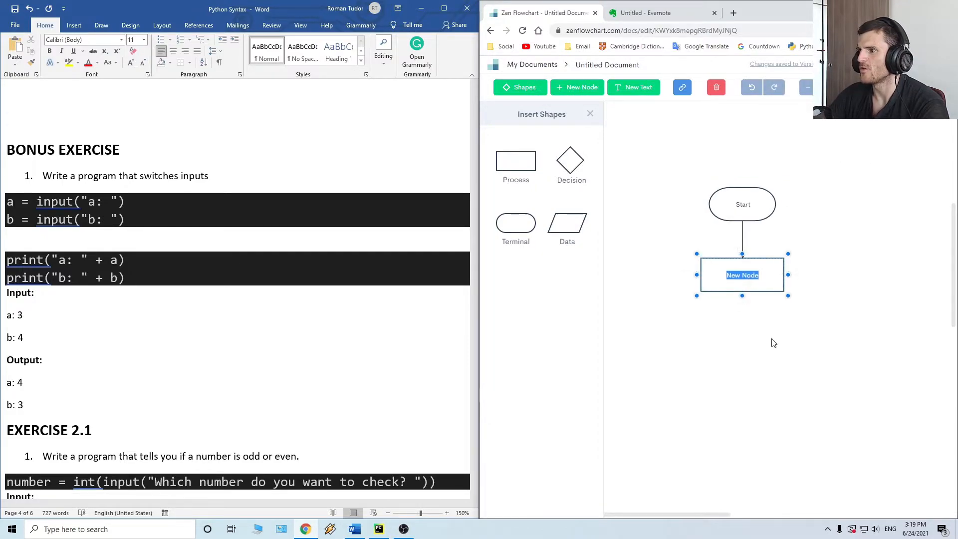
mouse_move(777, 349)
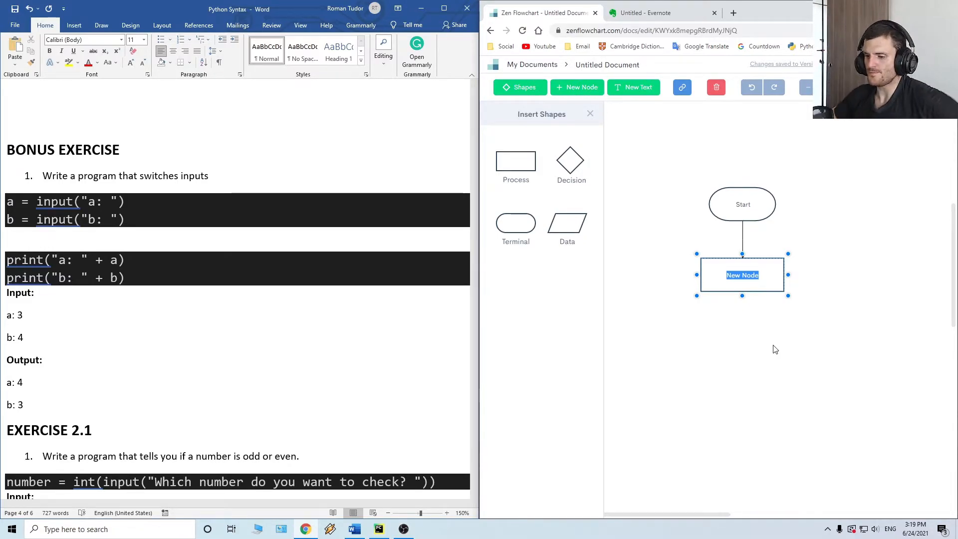
text(A)
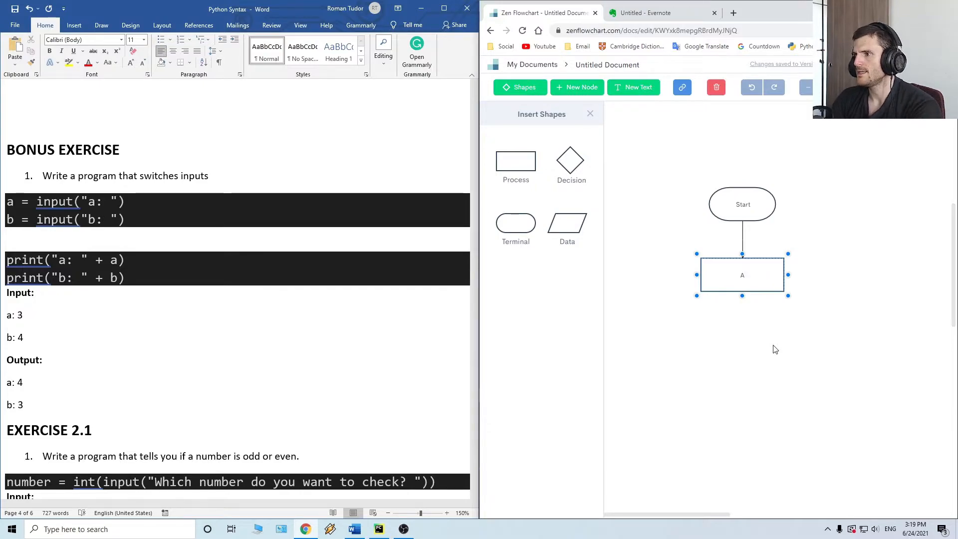
text(input for a and b)
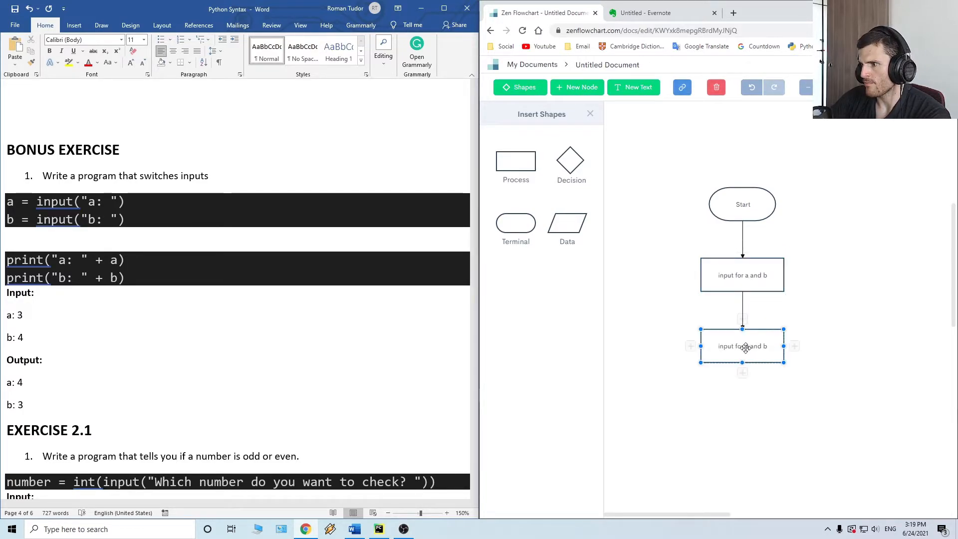
Label the copied boxes 'create new variable c' and the value assignment step.
double_click(742, 347)
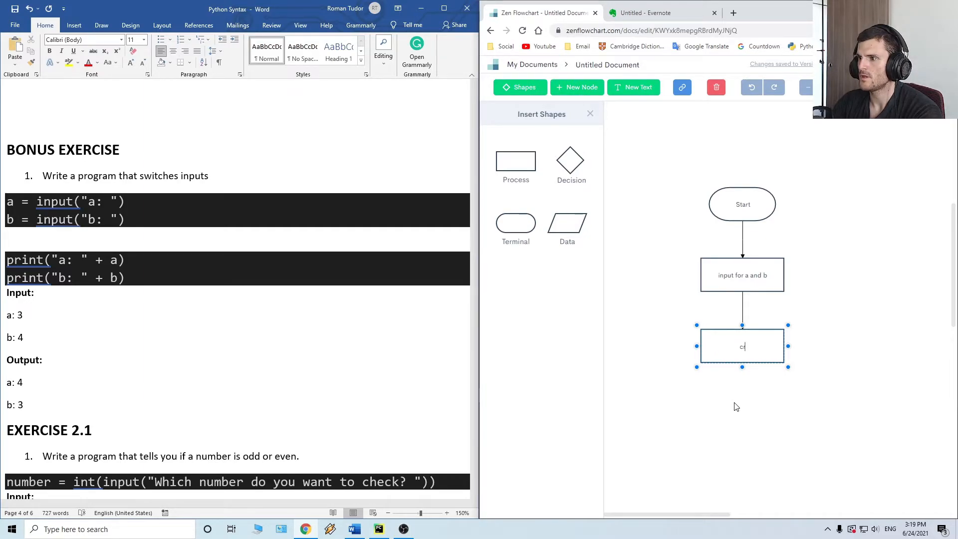
text(reate new)
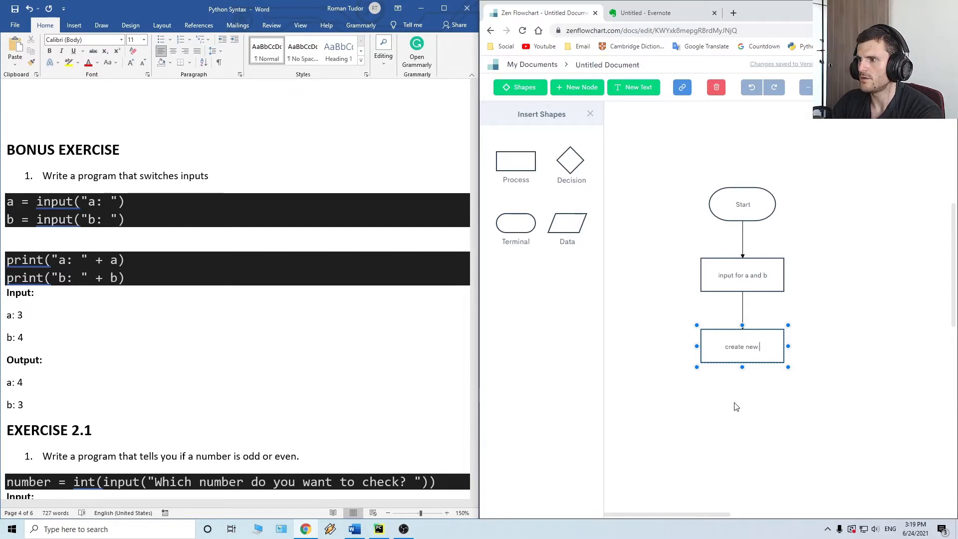
text(variable c)
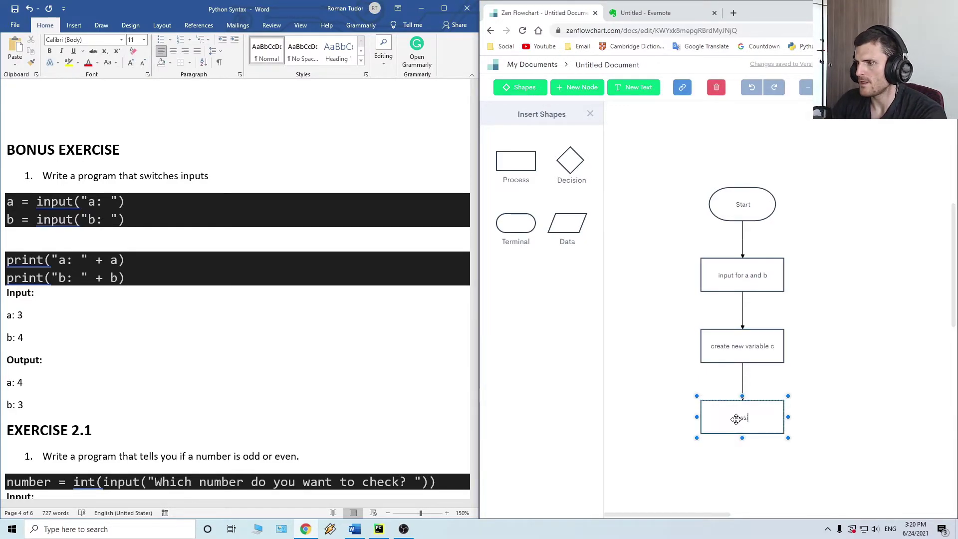
text(assign)
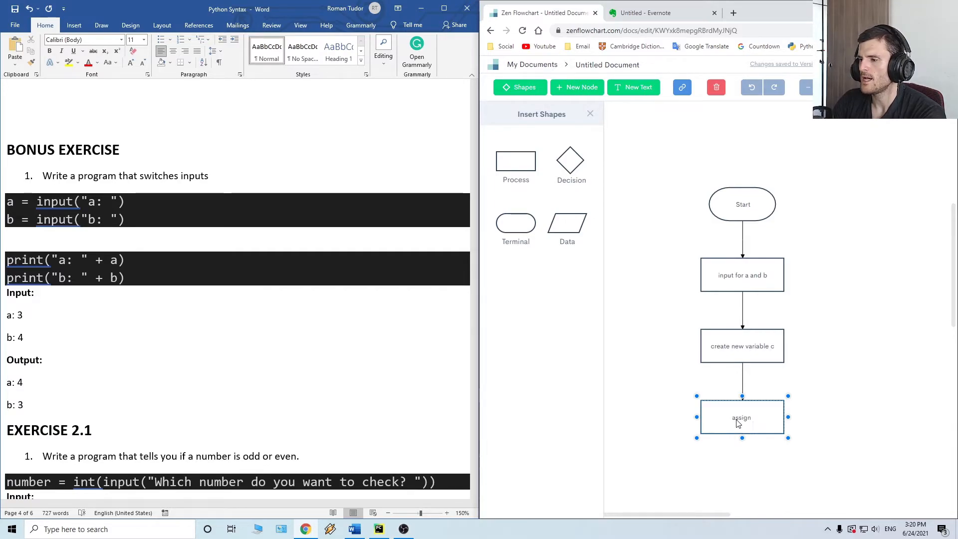
text(value of a to | a = b | b = c)
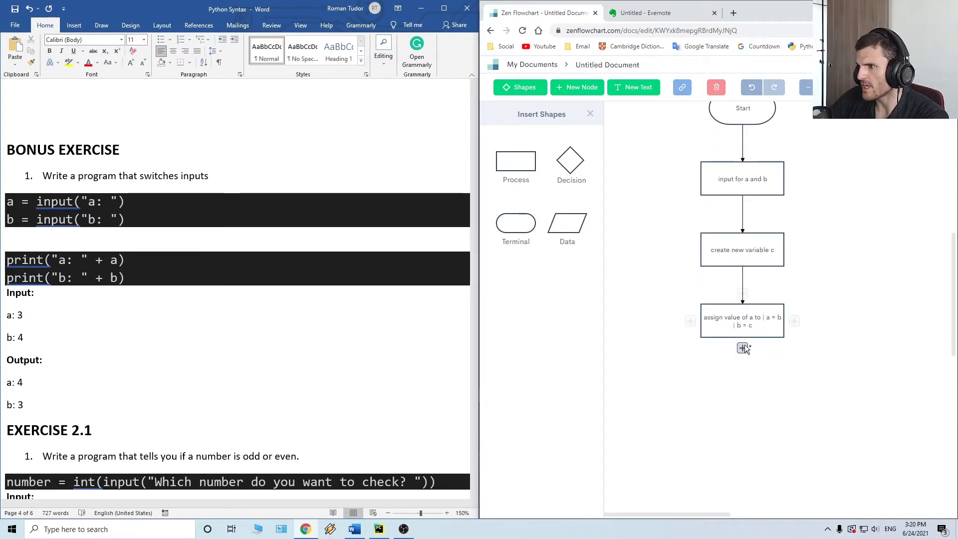
Add a 'print results' box below the assignment step, then move to Evernote.
click(743, 347)
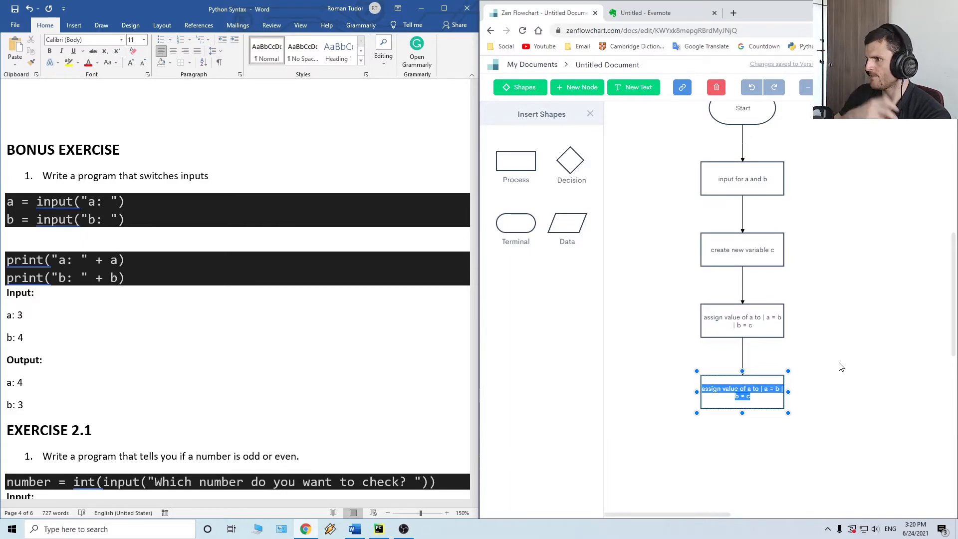
text(print results)
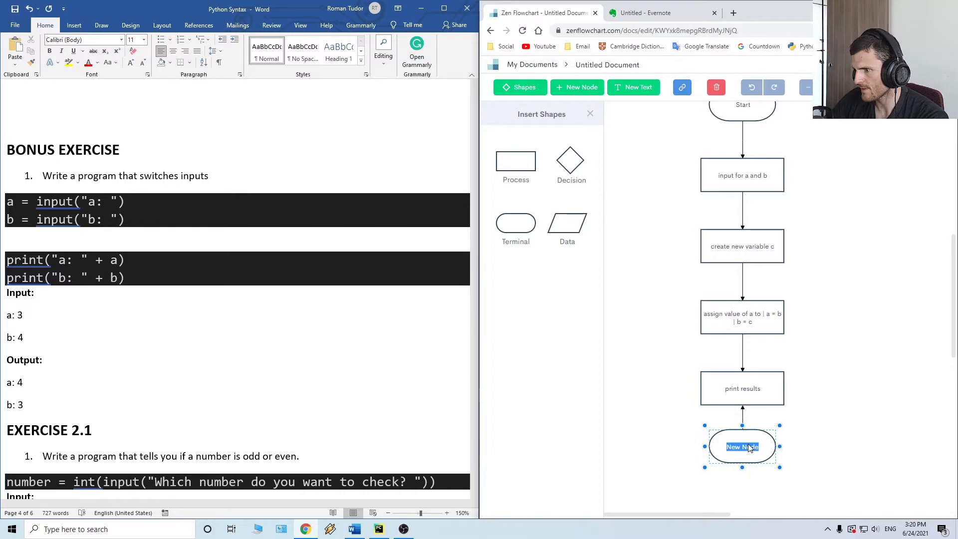
click(651, 13)
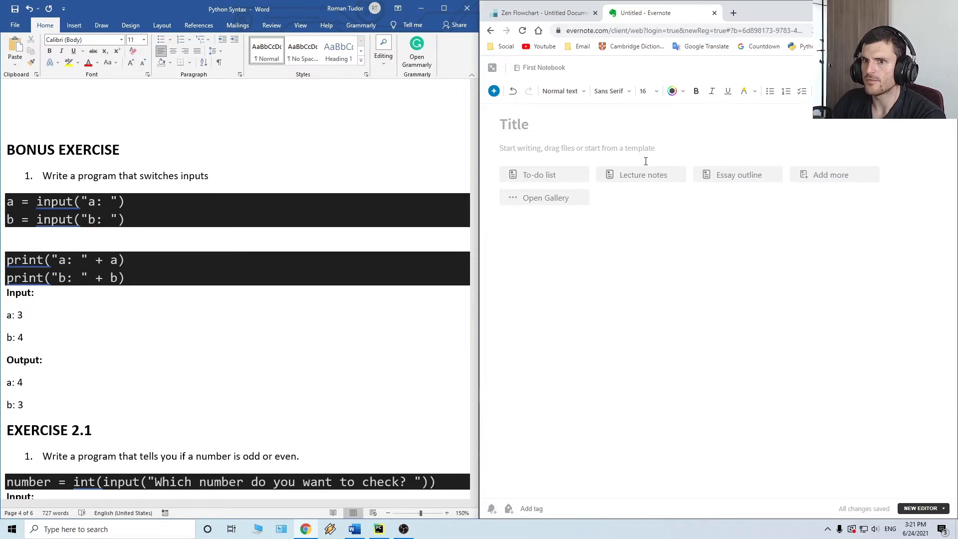
Write the pseudocode lines a = input("a: ") and b = input("b: ").
text(a =)
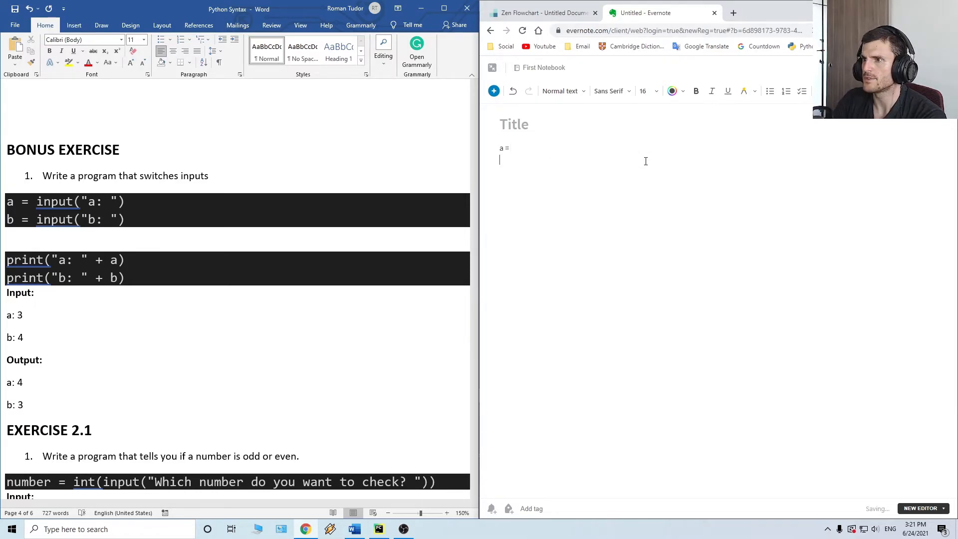
text(b =)
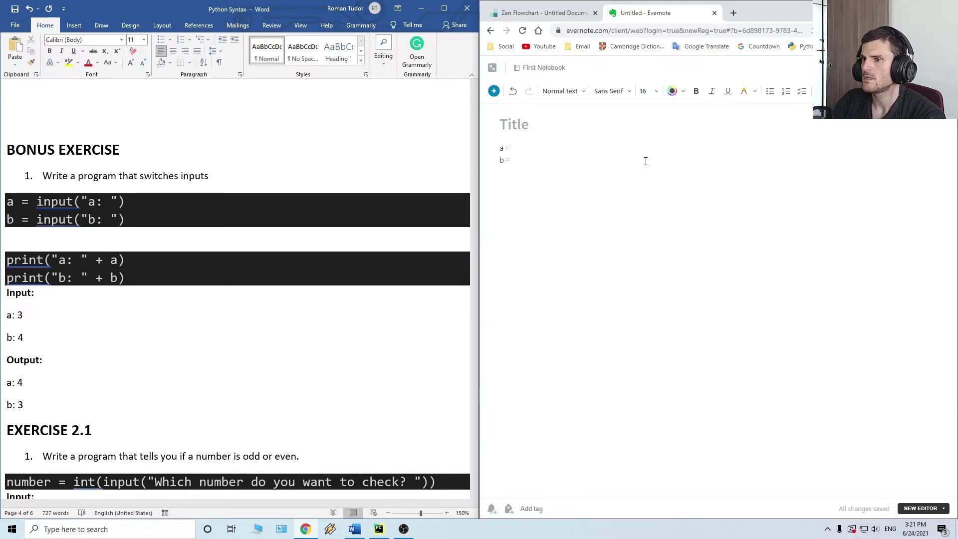
text(input("b)
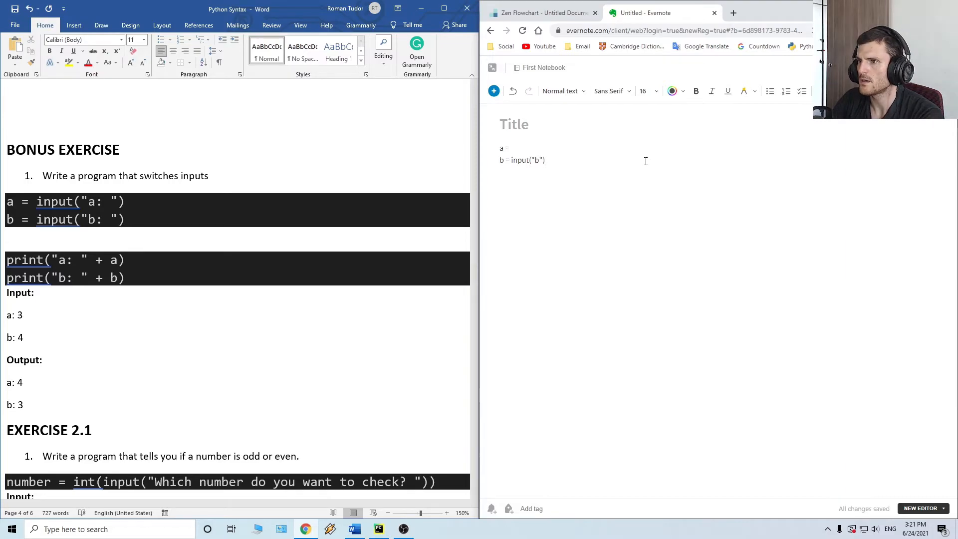
Add print("a: " + a) and print("b: " + b) on new lines below.
click(511, 148)
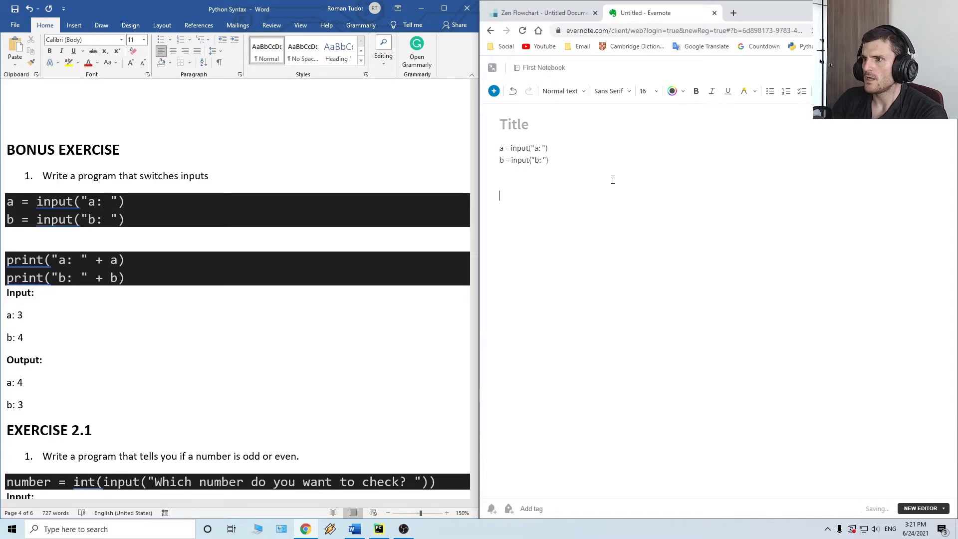
text(print())
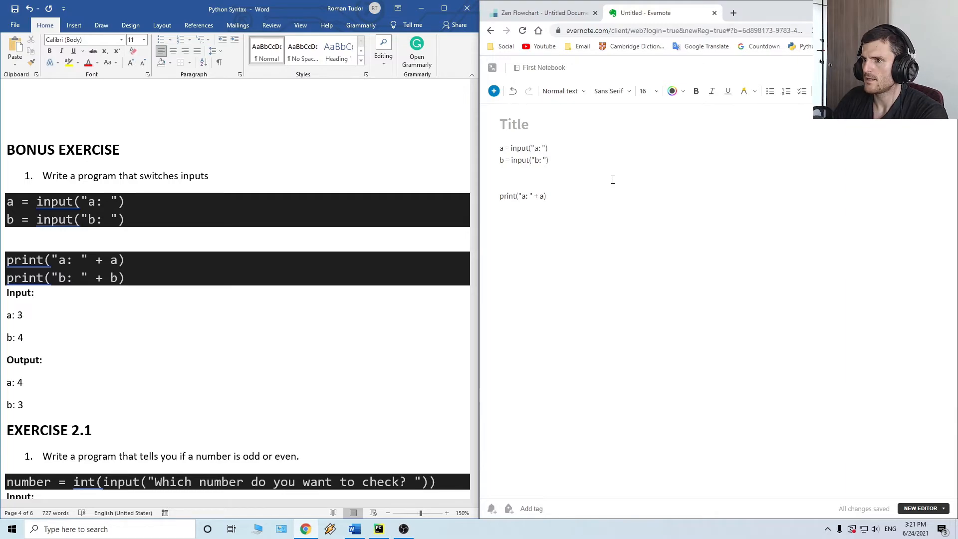
text(print("a: " + a))
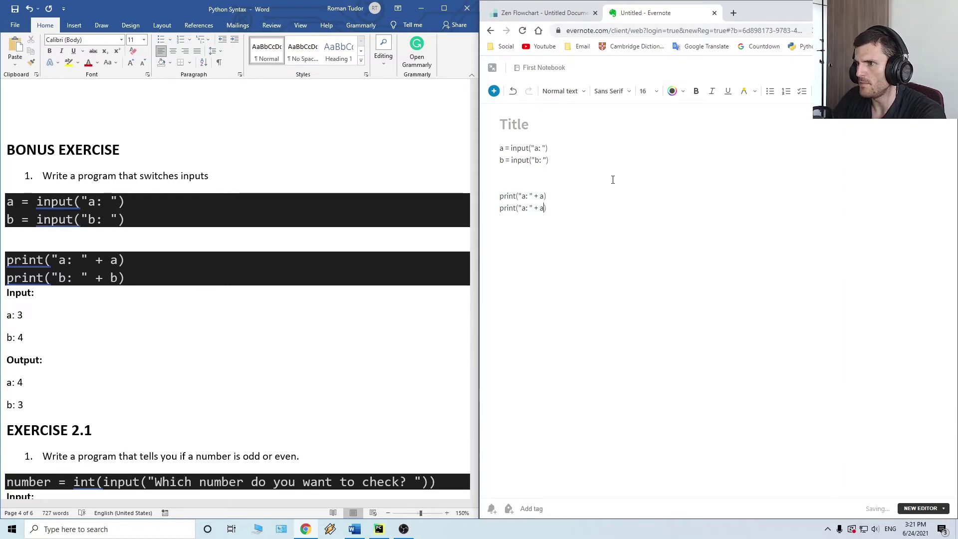
text(b)
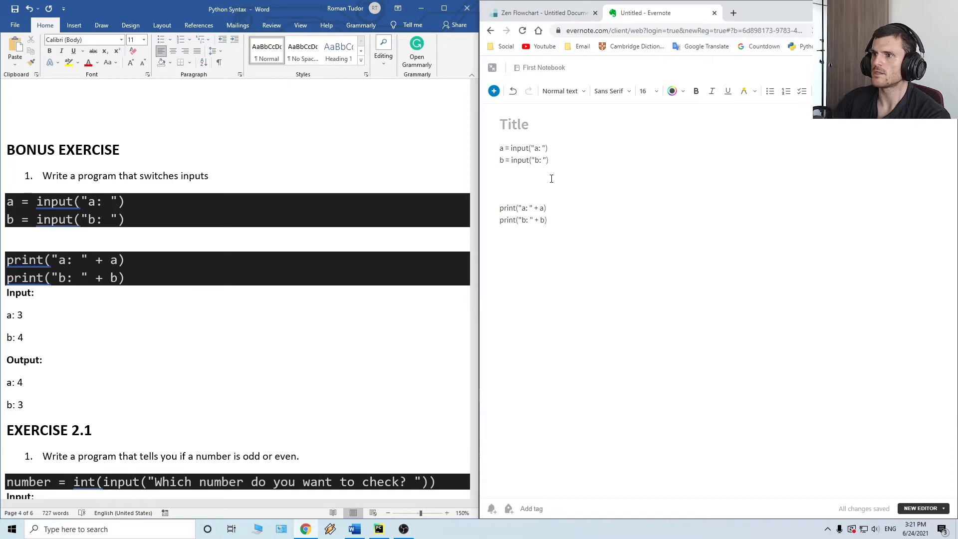
Write the swap lines c = a, a = b, b = c into the note, correcting a mistyped value.
click(519, 184)
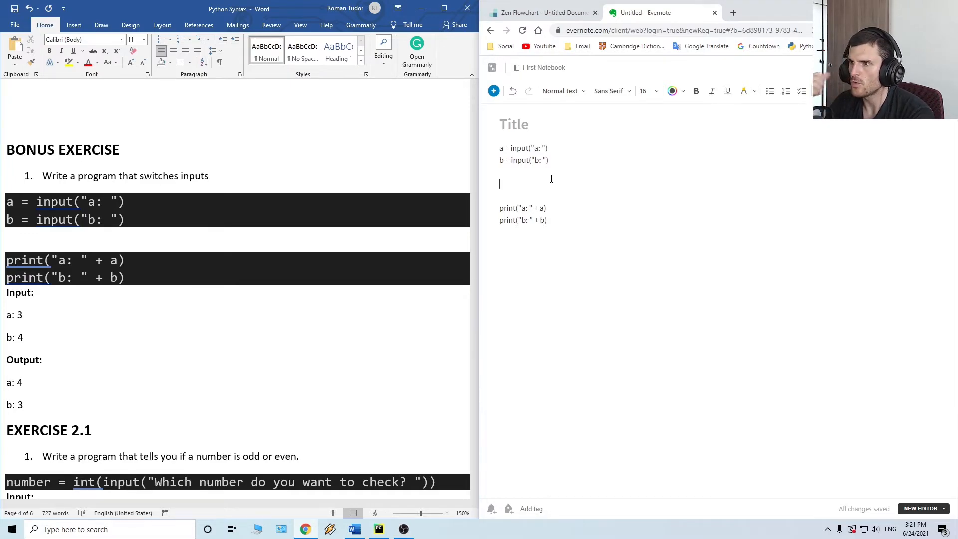
text(c =)
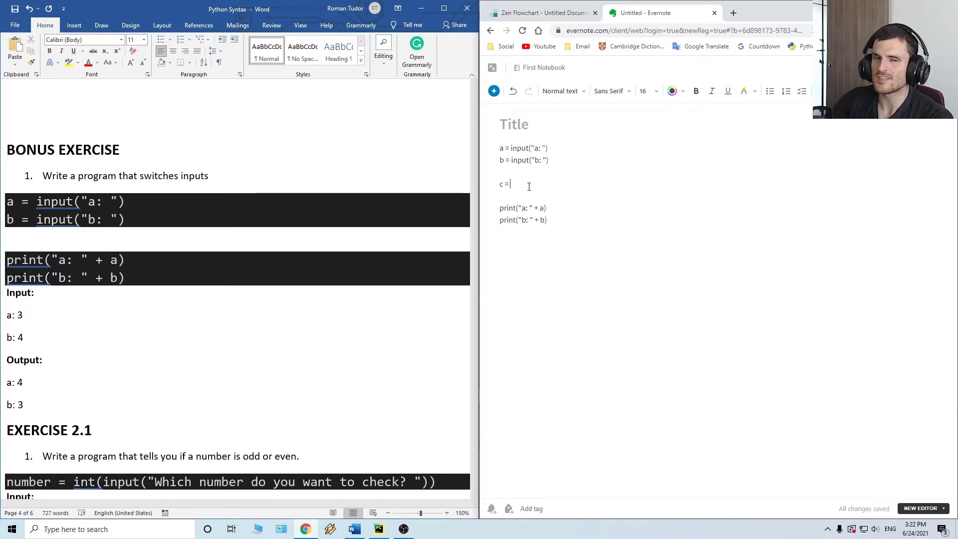
text(a)
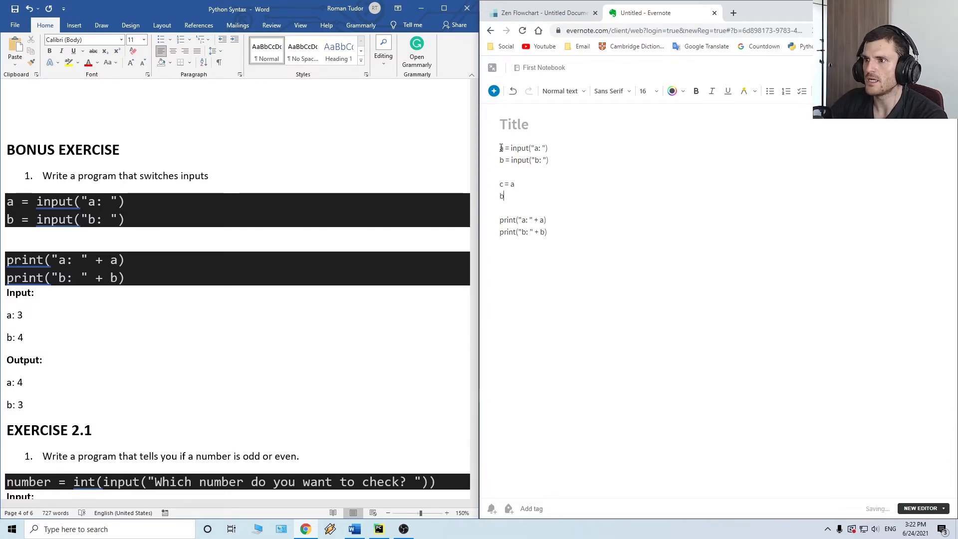
text(=)
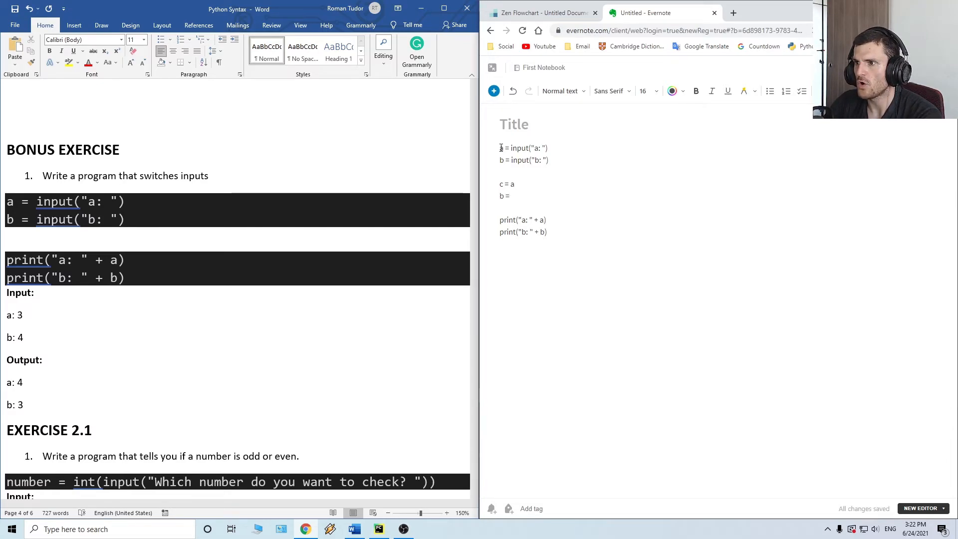
text(c)
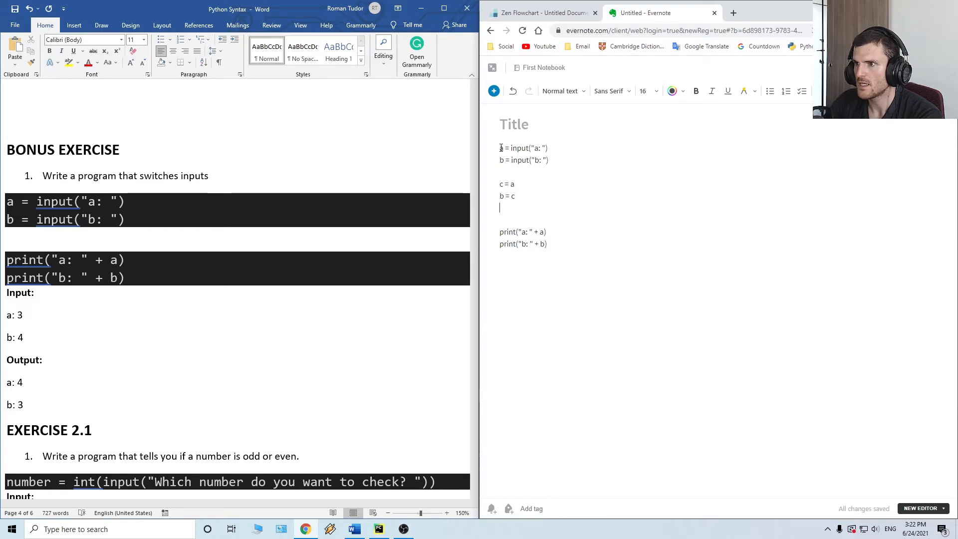
text(a = c)
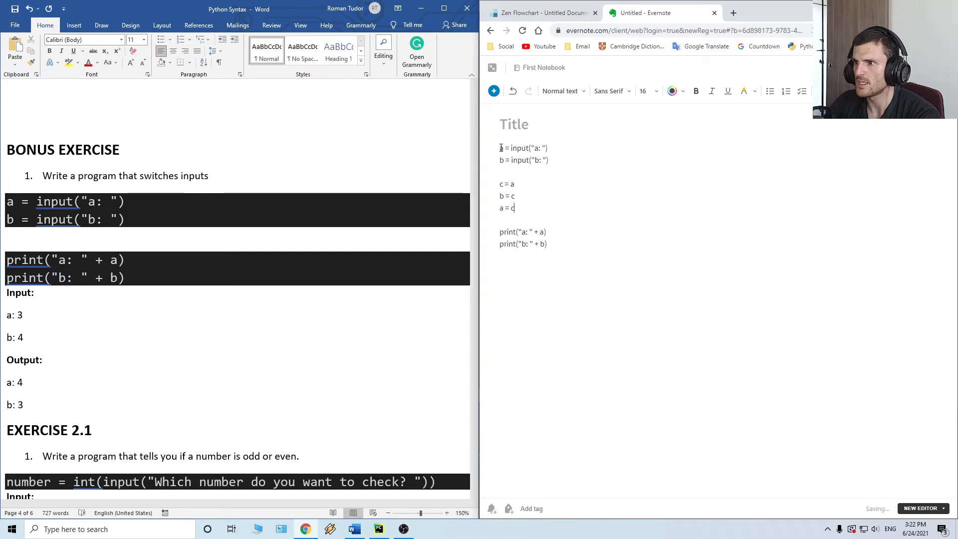
key(Backspace)
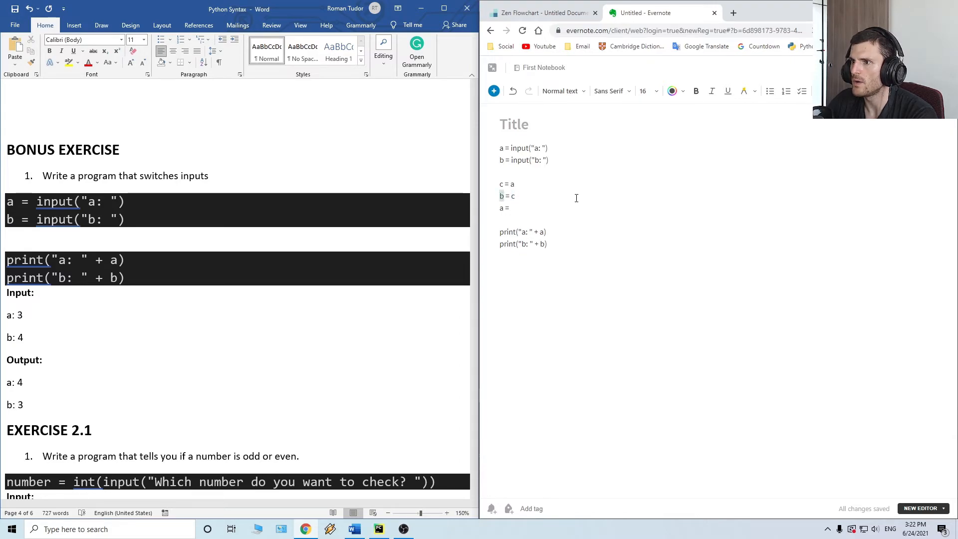
text(a = b)
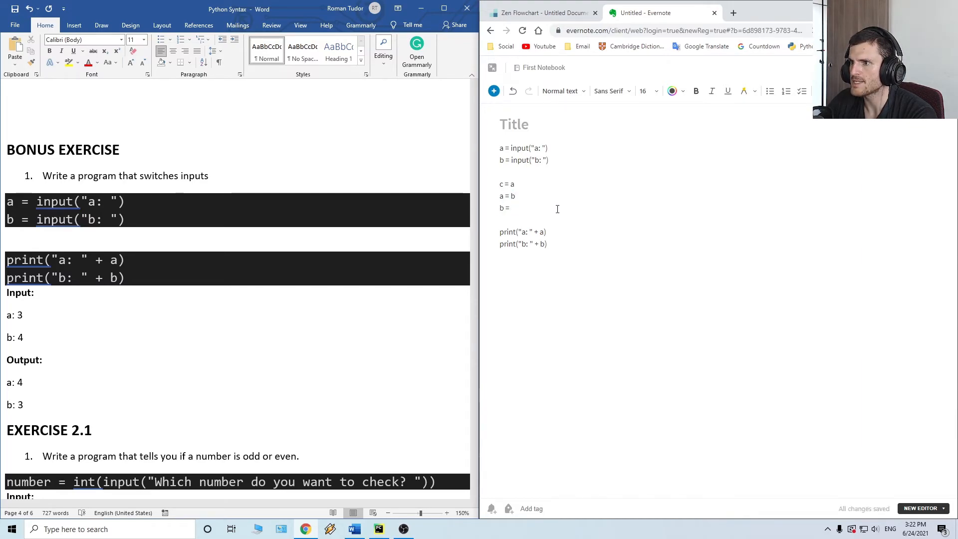
text(c)
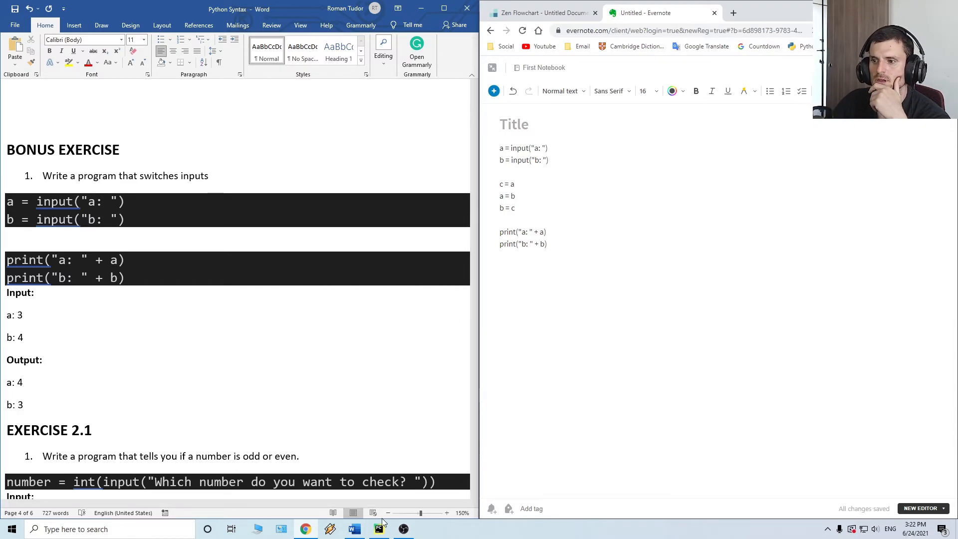
click(379, 529)
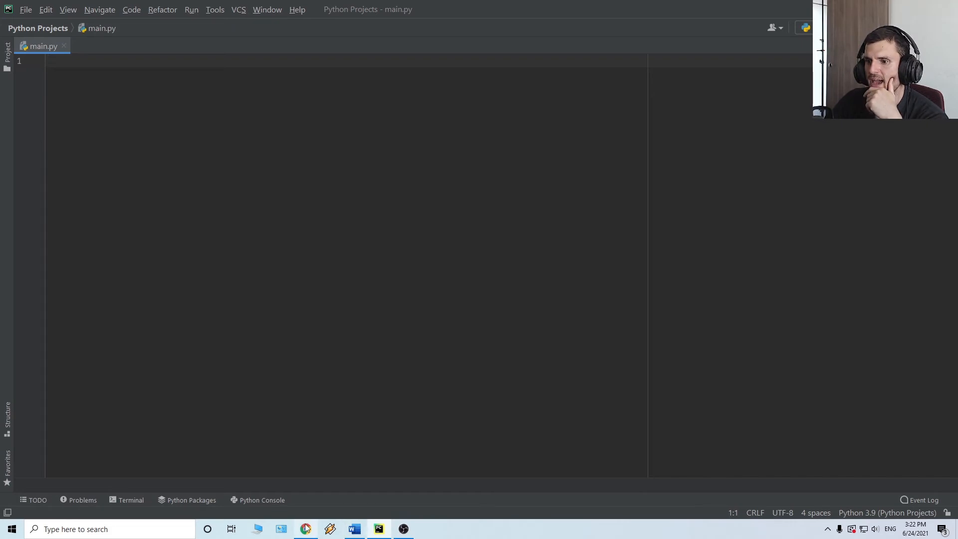
click(305, 529)
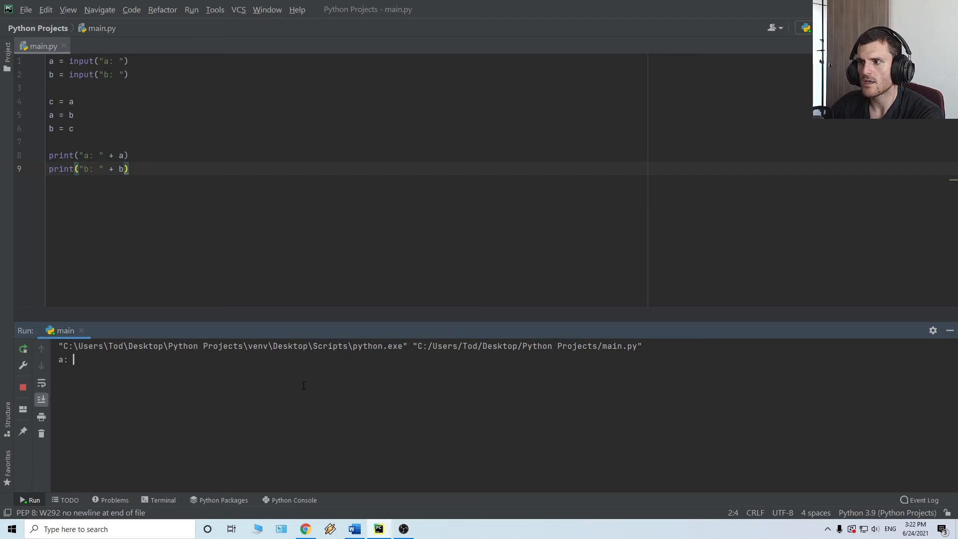
text(9887987945613549847651)
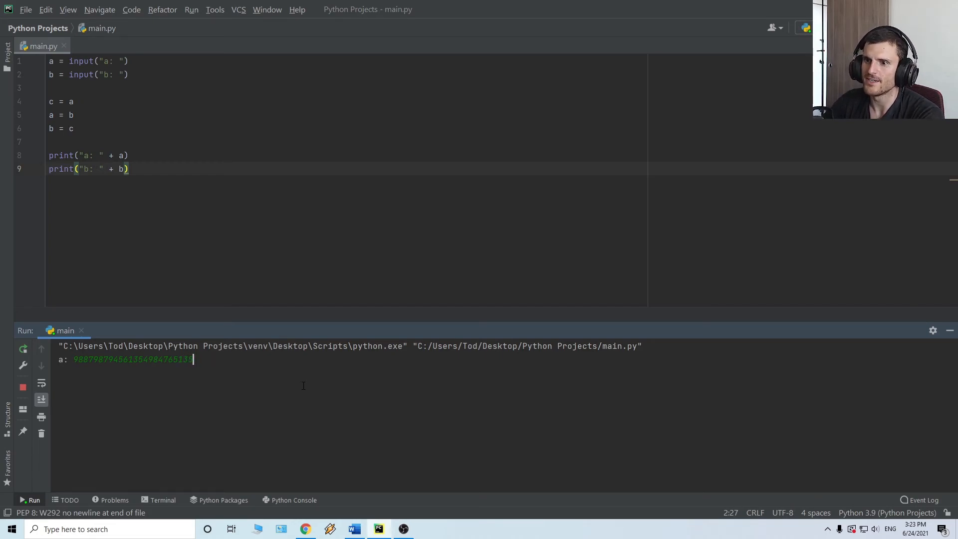
text(3512151313)
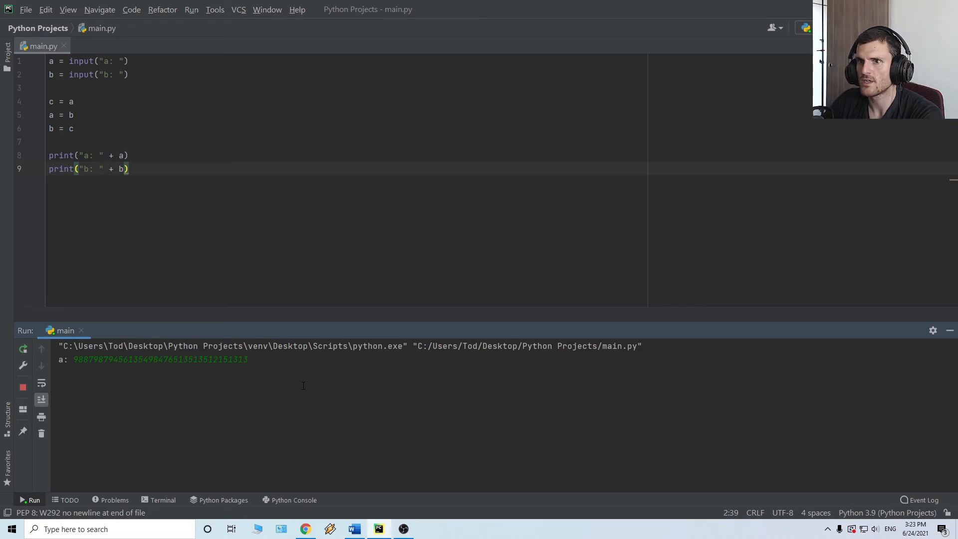
text(.24)
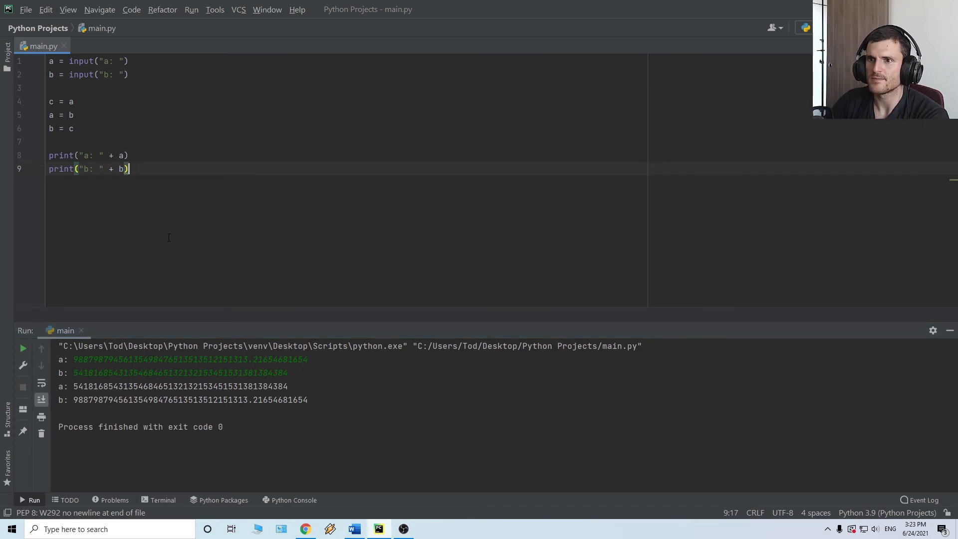
text(print()
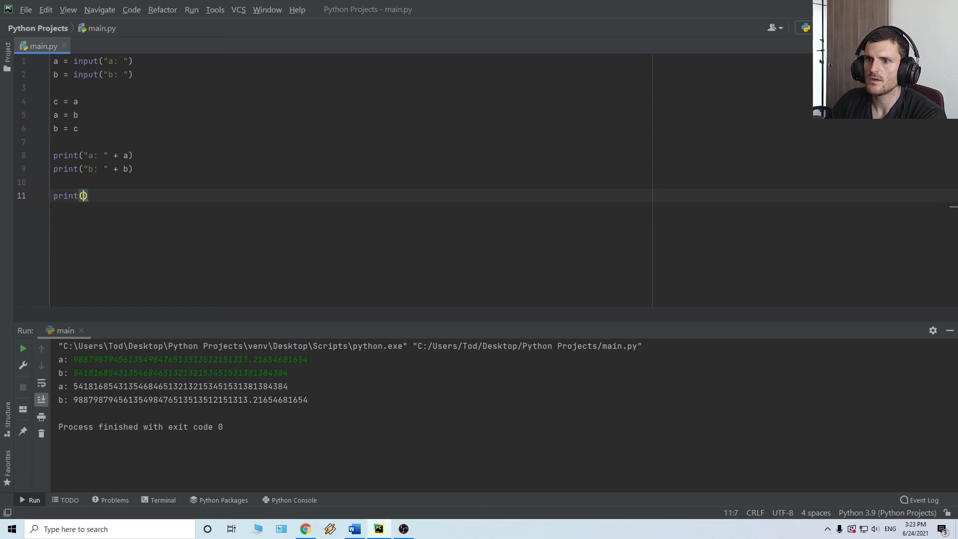
Add print(type(a, b)) and run it, hitting the argument error.
text(type)
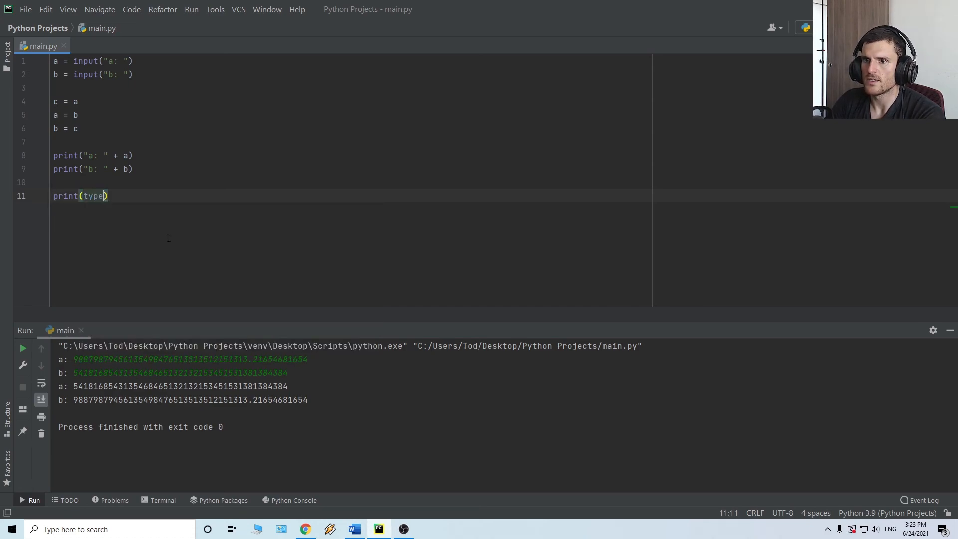
text(()
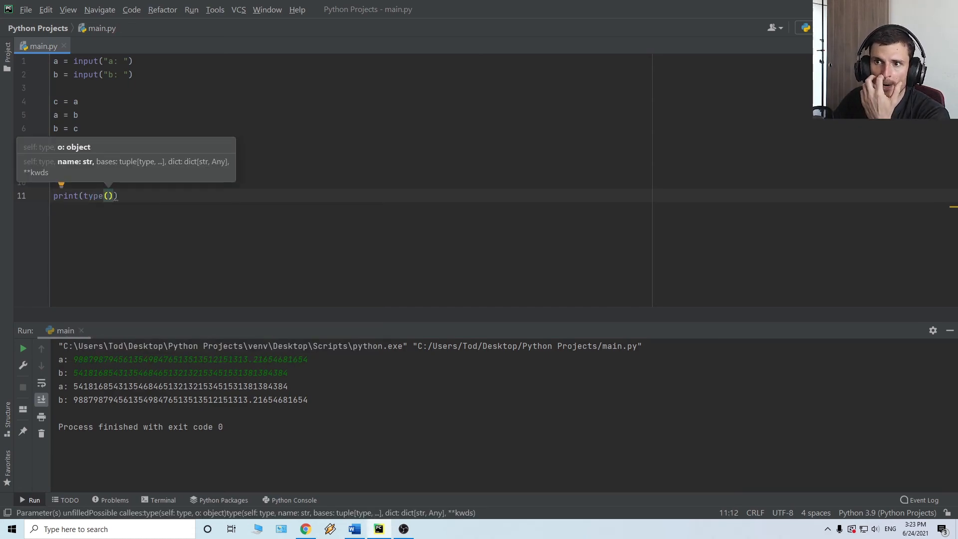
text(a)
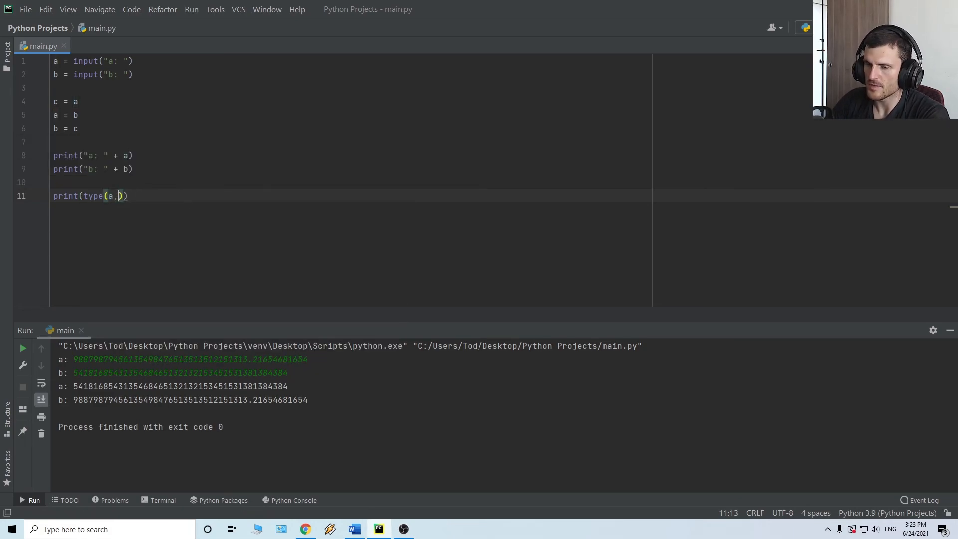
text(b))
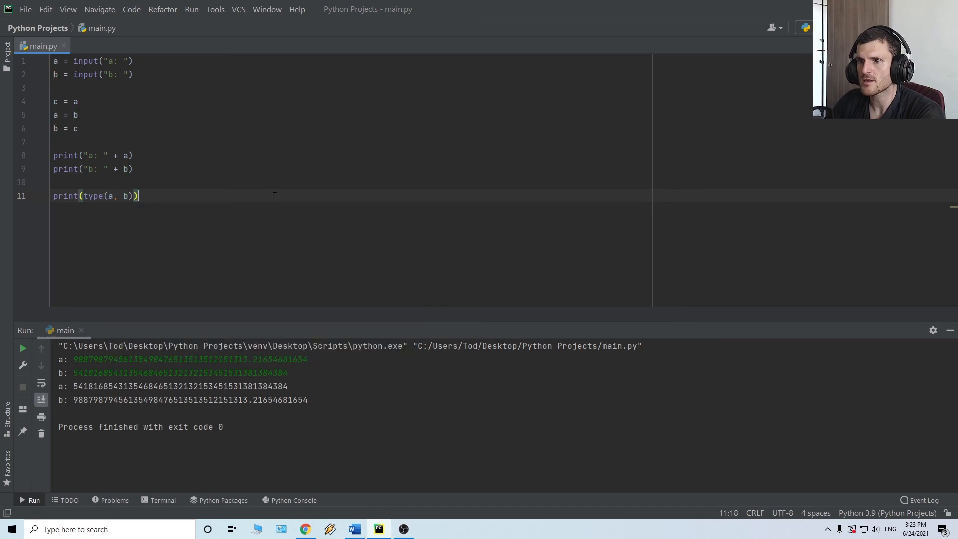
click(23, 348)
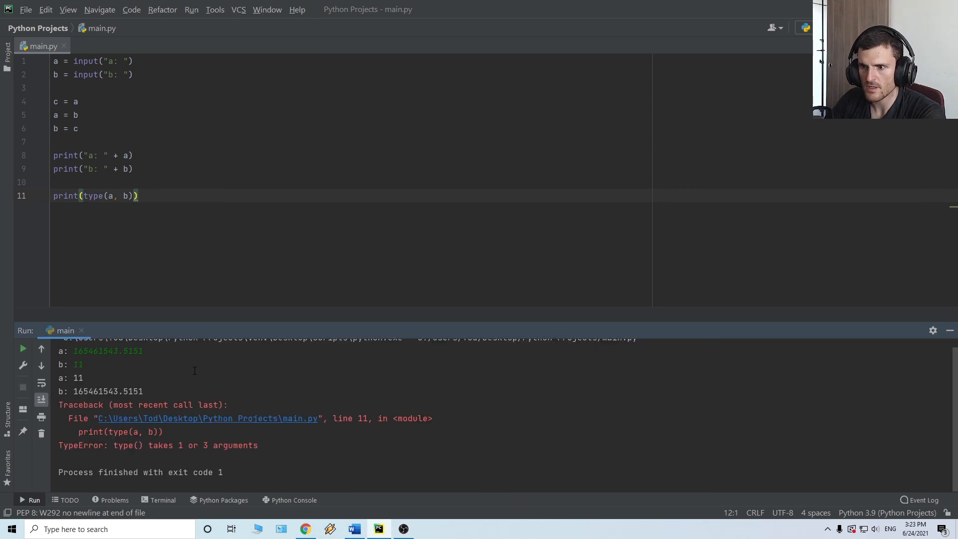
mouse_move(196, 463)
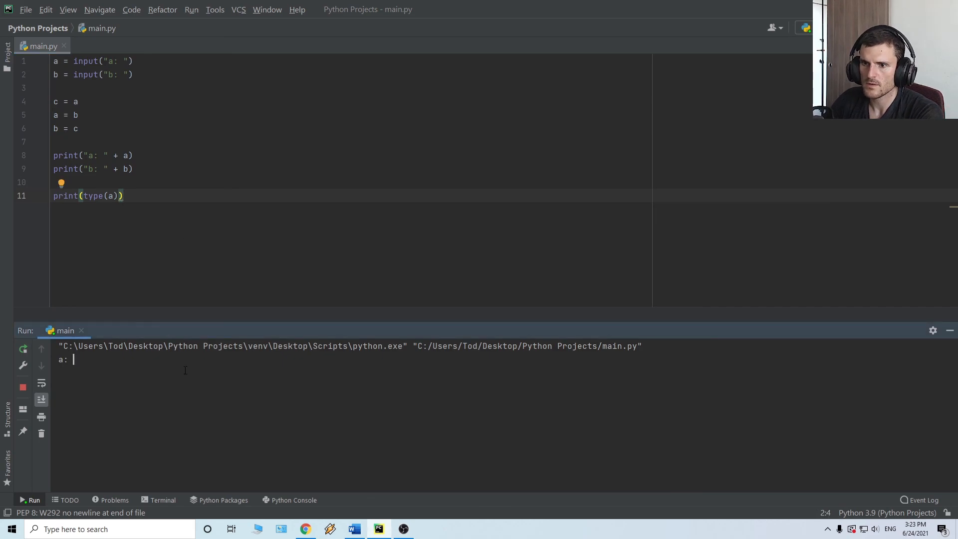
Rerun the fixed print(type(a)) with 151.1, then return to the Word exercise sheet.
text(151.1)
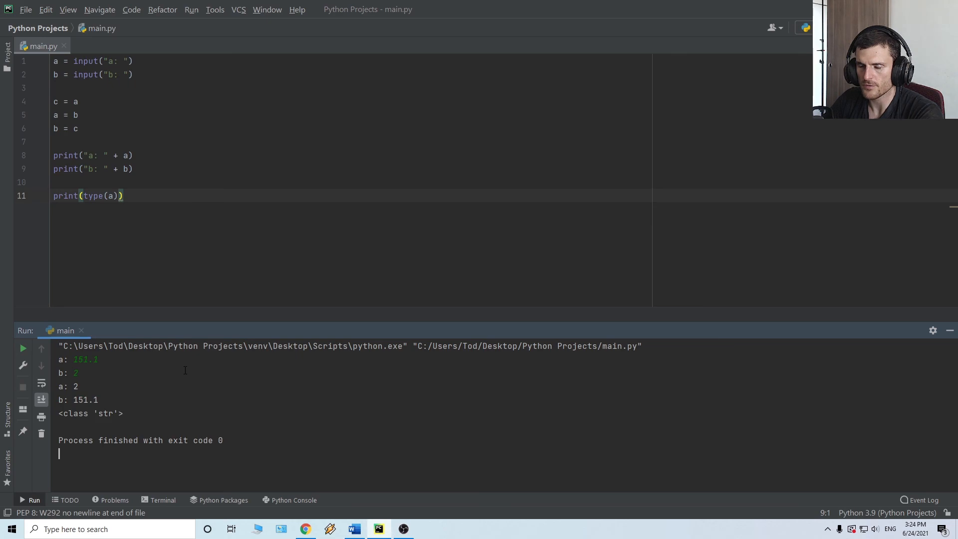
mouse_move(138, 206)
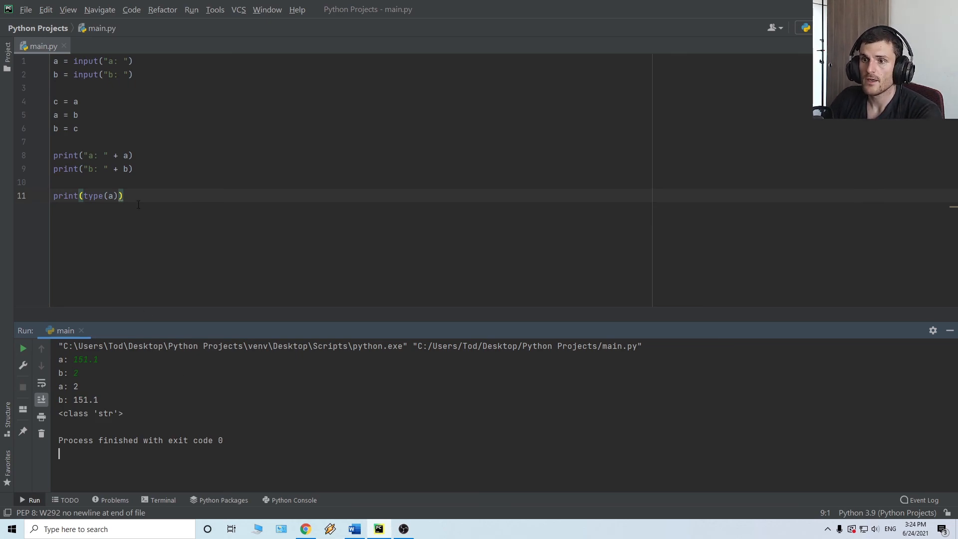
key(ctrl+a)
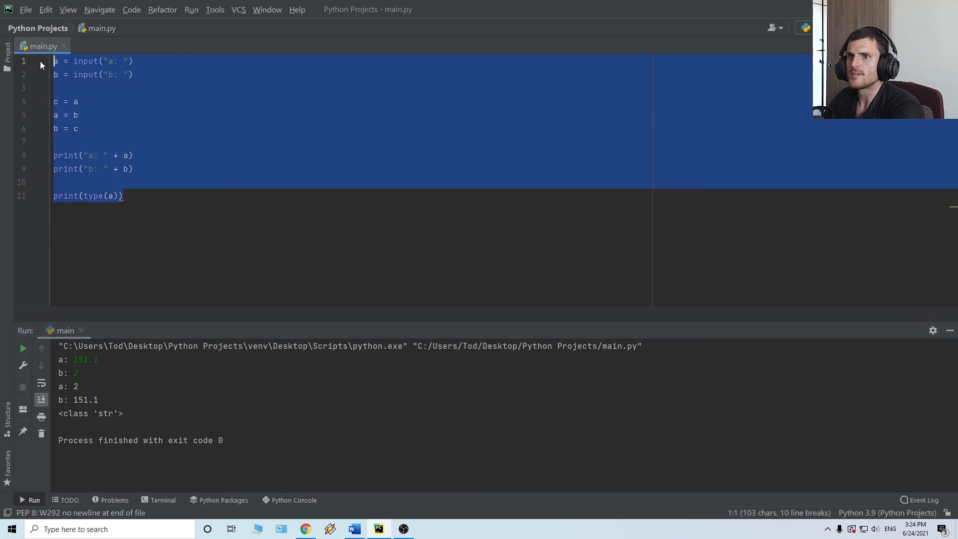
click(351, 528)
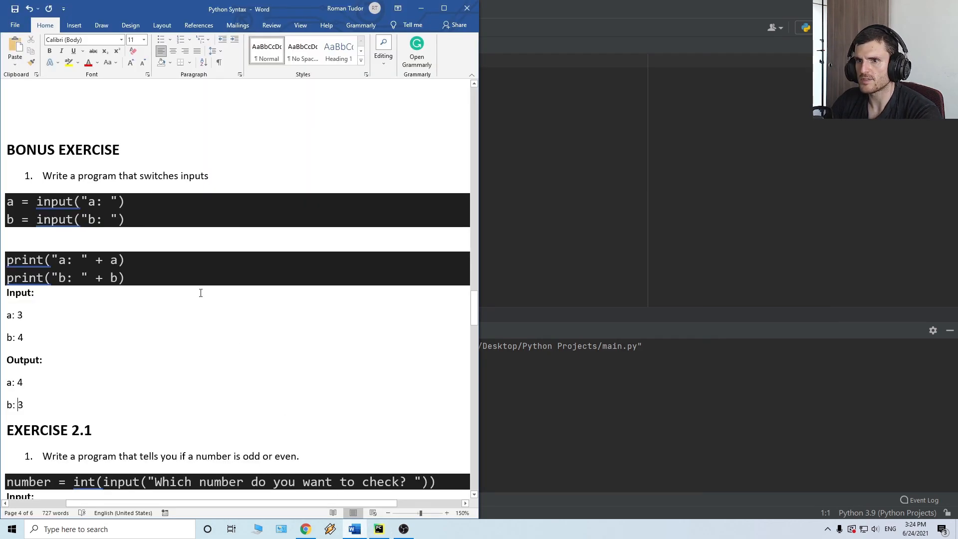